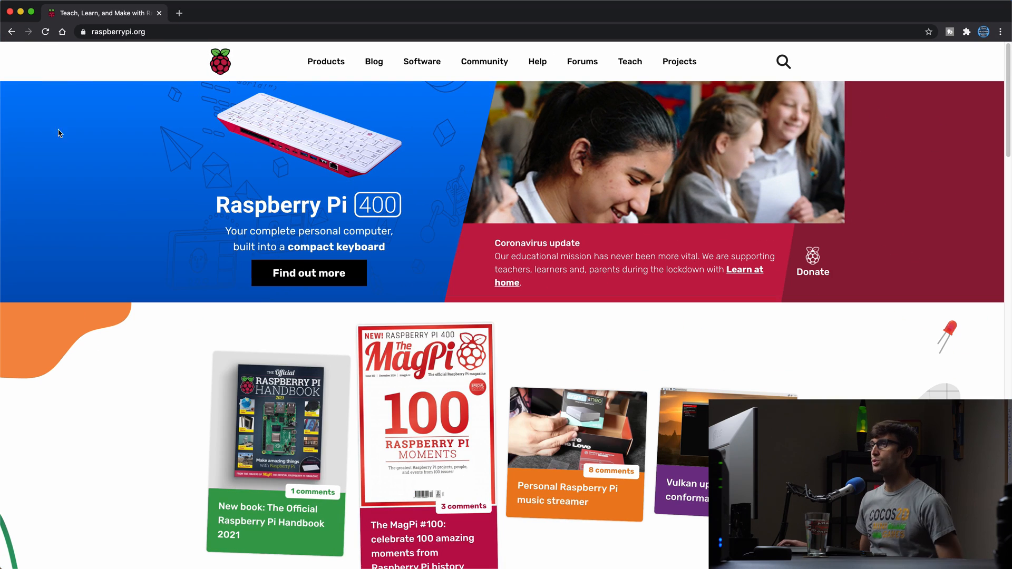
# Go to raspberrypi.org Software and scroll to the Install Raspberry Pi OS using Raspberry Pi Imager section
pyautogui.click(422, 61)
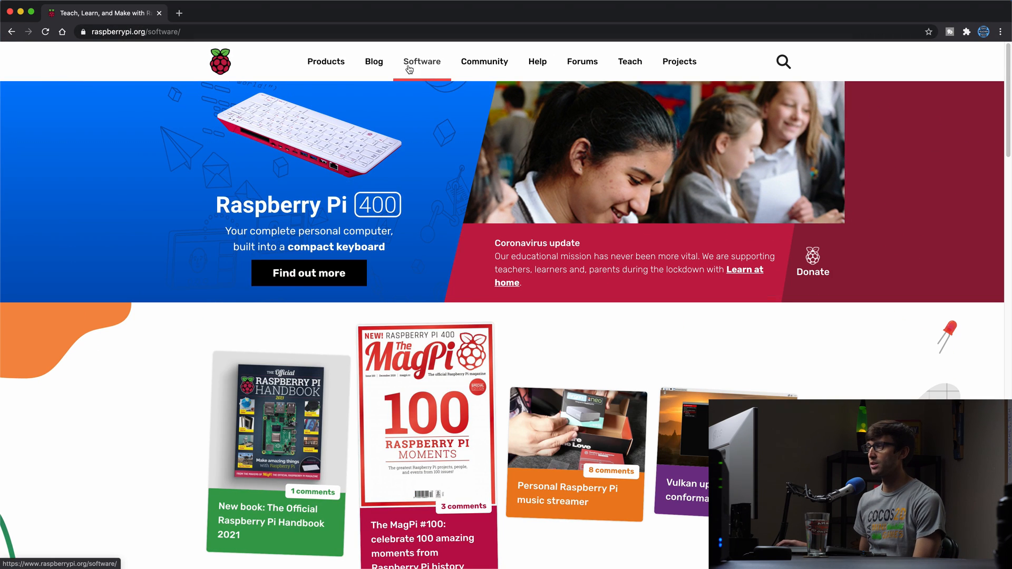
pyautogui.click(422, 61)
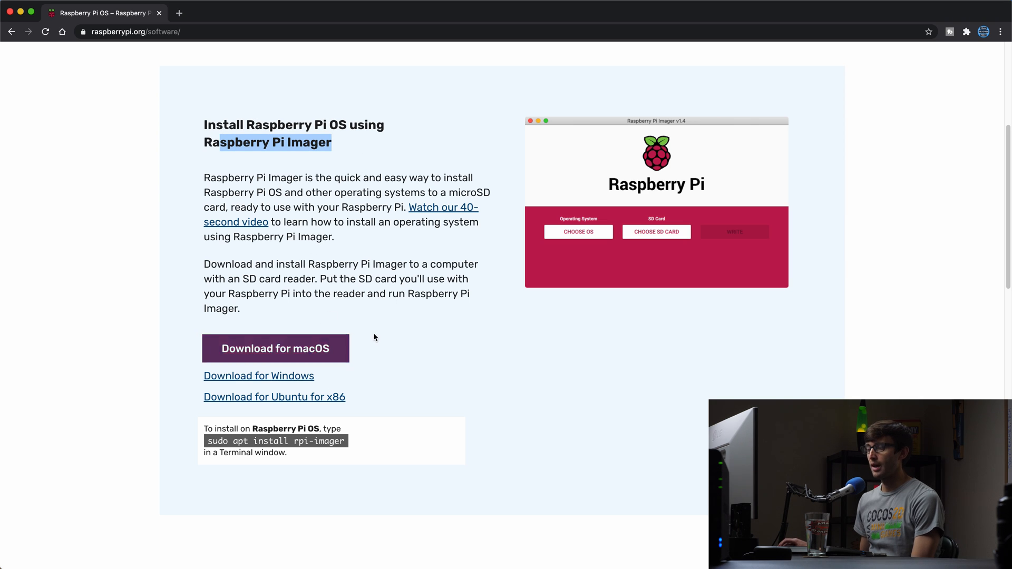
pyautogui.scroll(3)
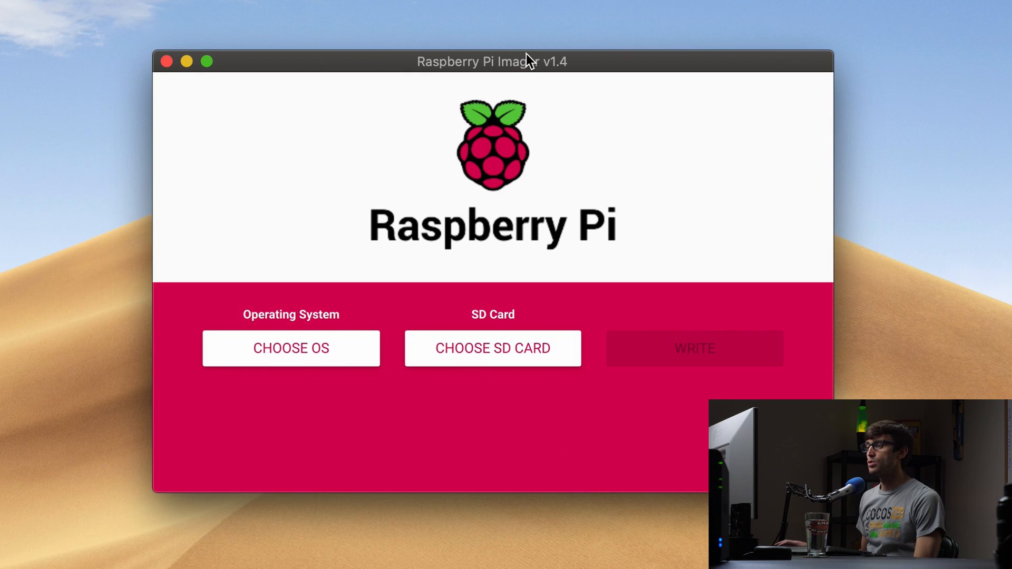
pyautogui.moveTo(679, 353)
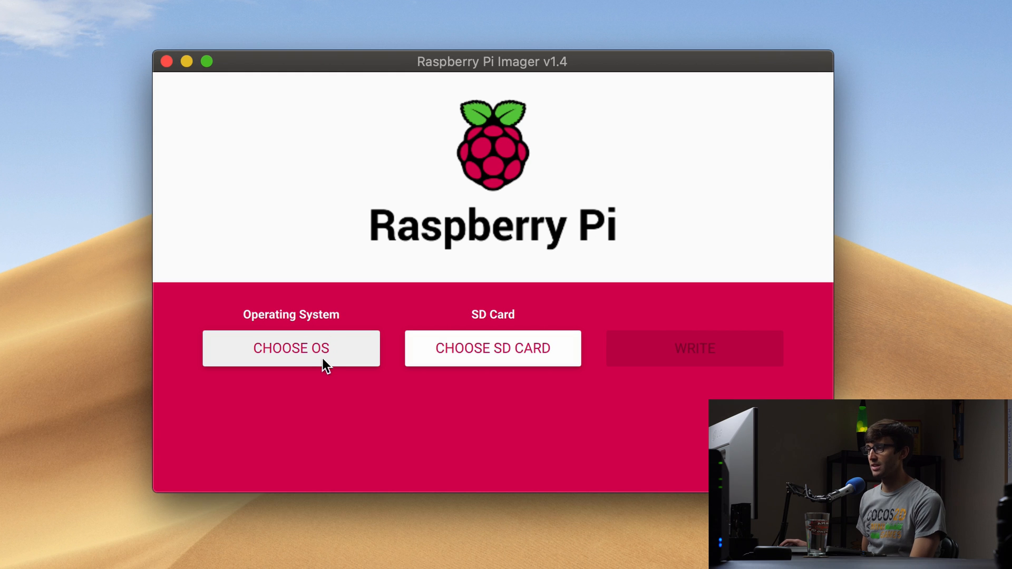
pyautogui.moveTo(301, 371)
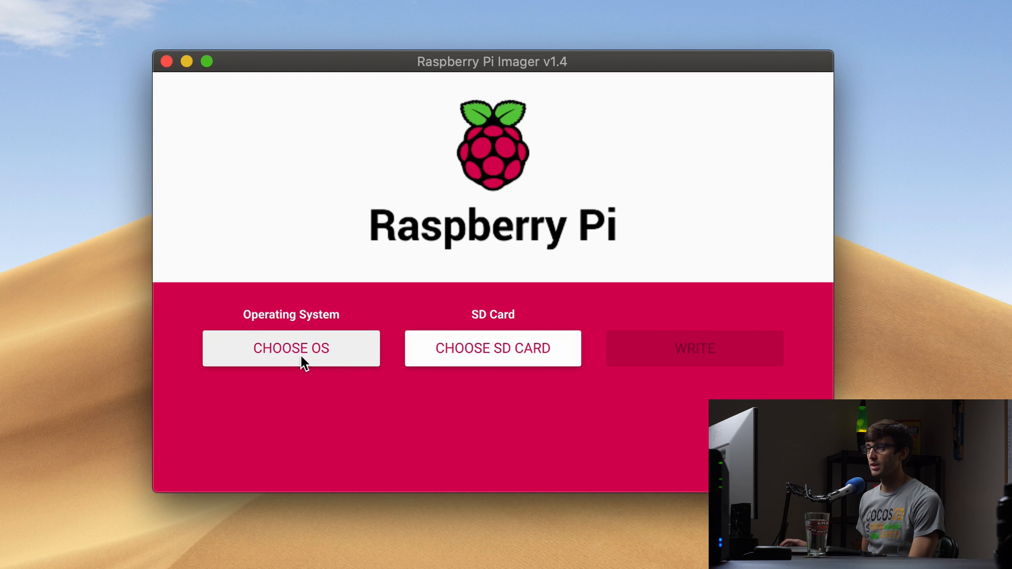
# Bring up the CHOOSE OS list of operating systems to install
pyautogui.click(291, 348)
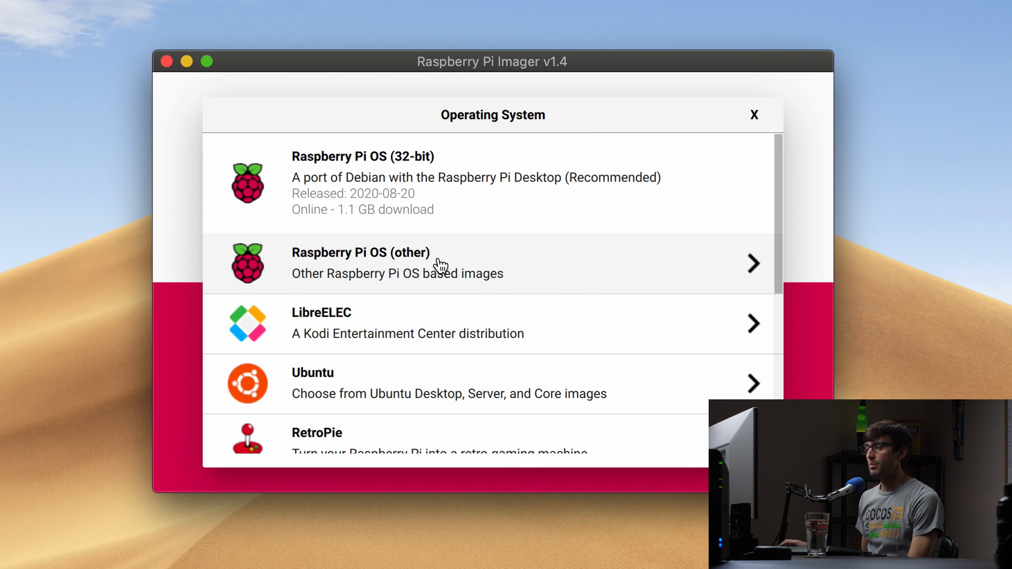
pyautogui.moveTo(369, 248)
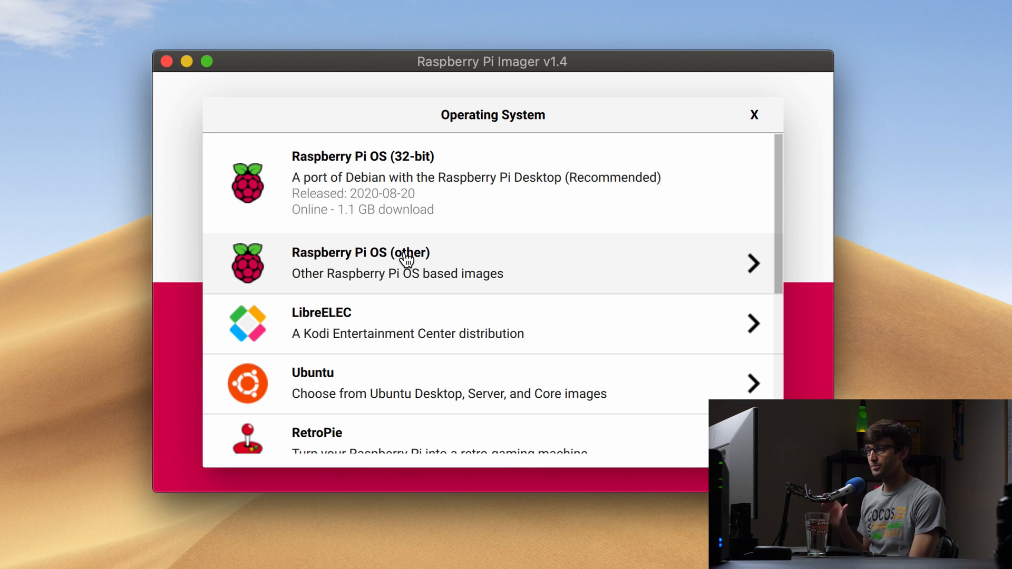
pyautogui.moveTo(275, 287)
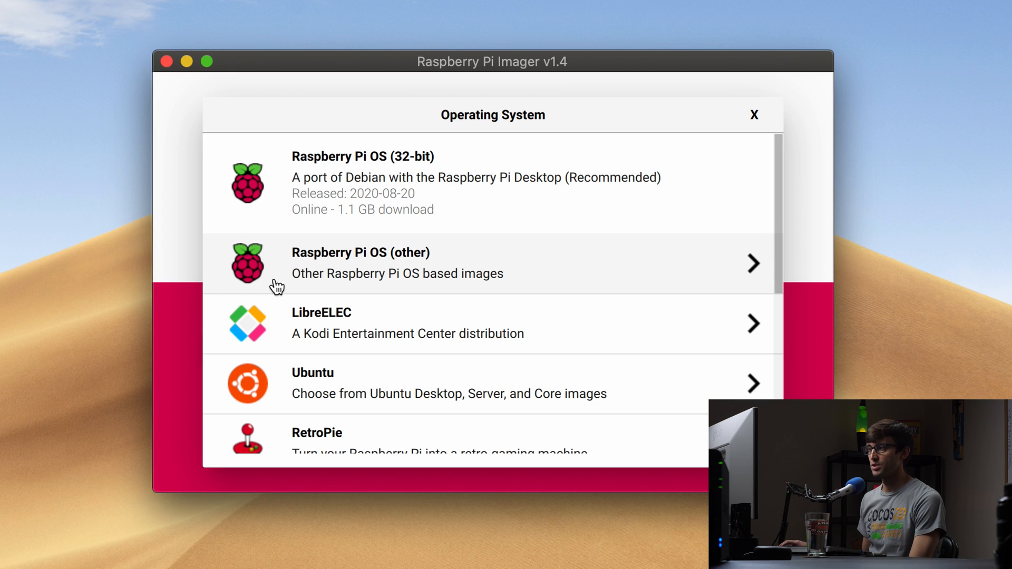
pyautogui.moveTo(361, 264)
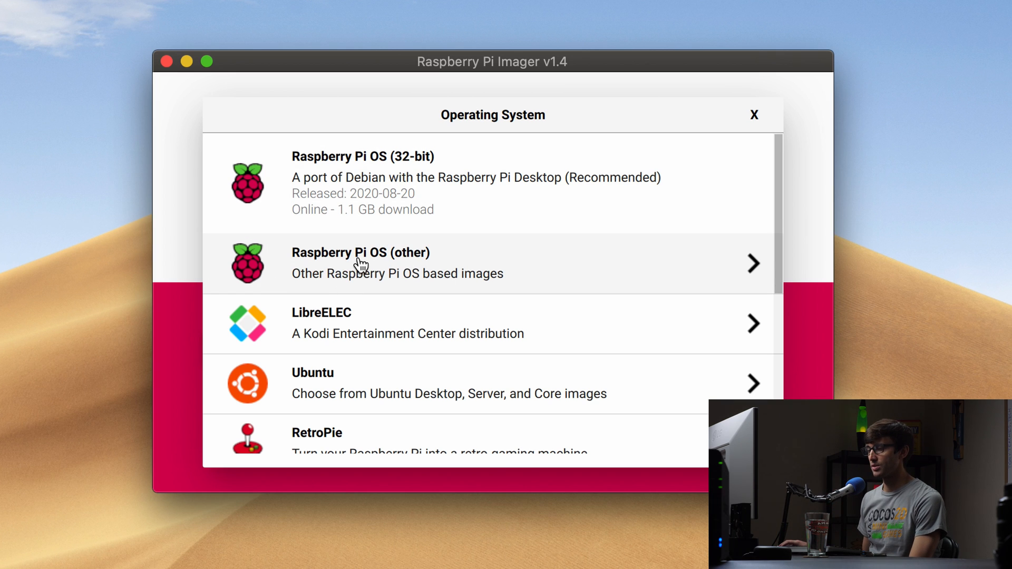
pyautogui.moveTo(675, 274)
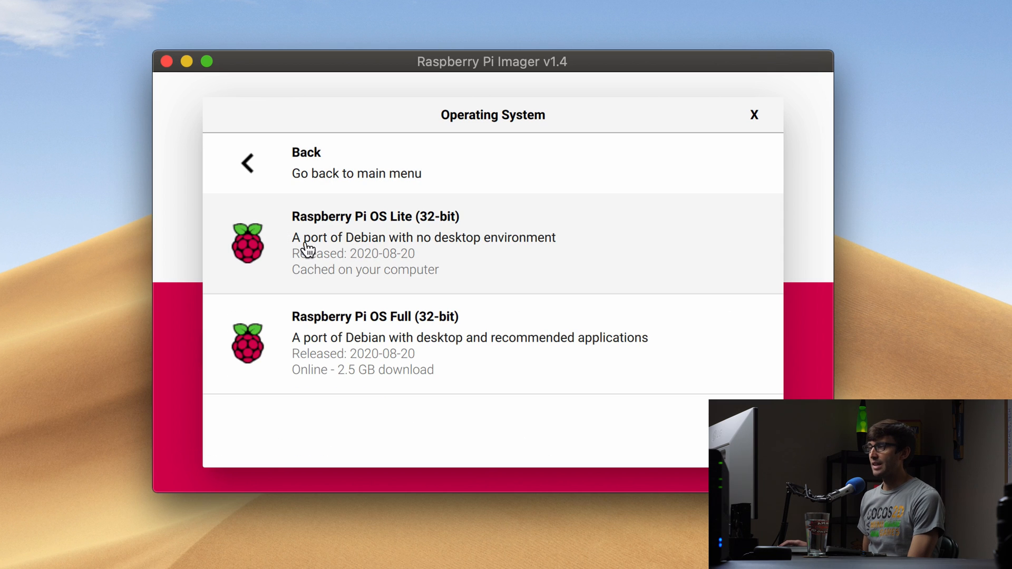
pyautogui.moveTo(504, 257)
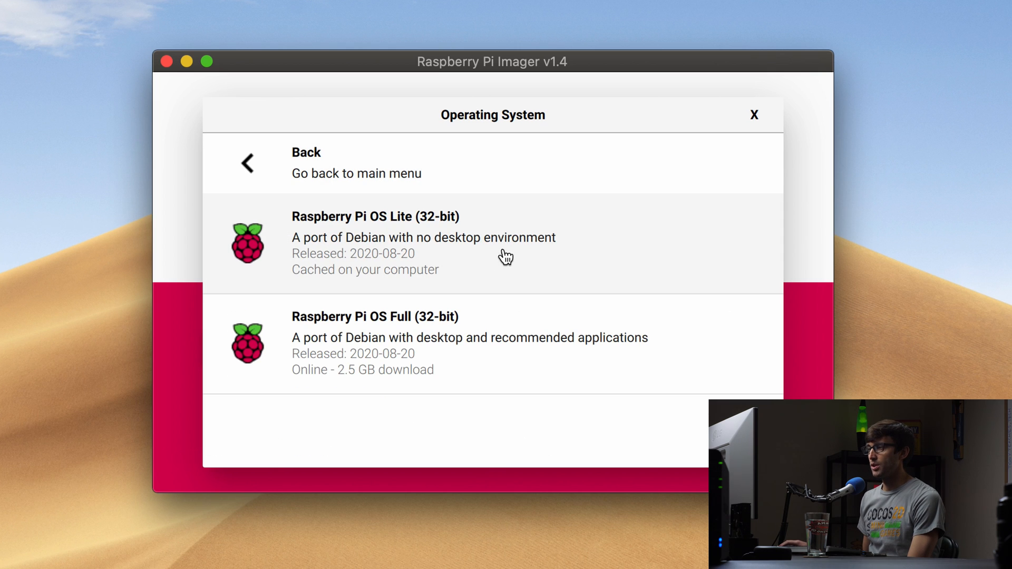
pyautogui.moveTo(440, 251)
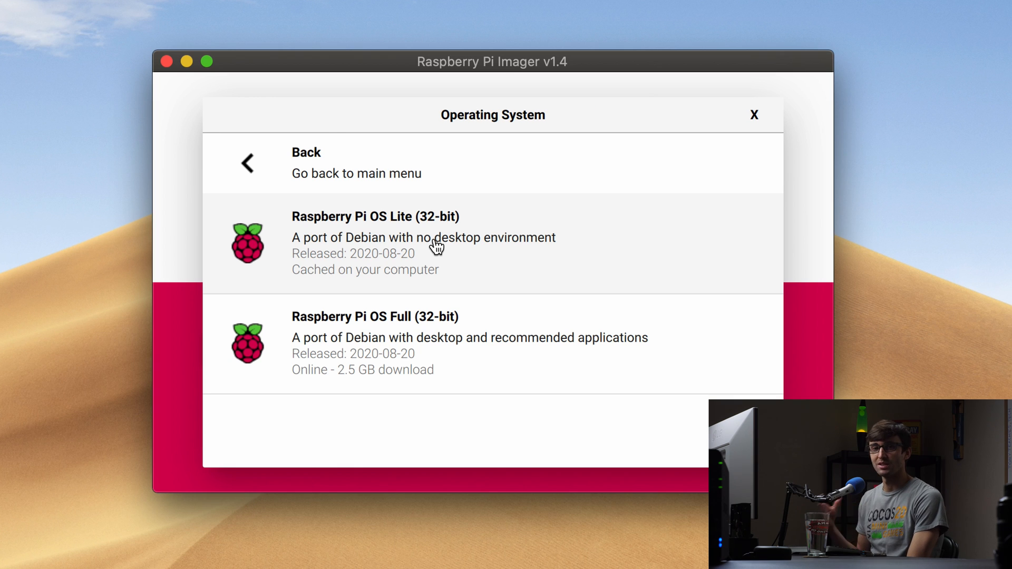
pyautogui.moveTo(481, 234)
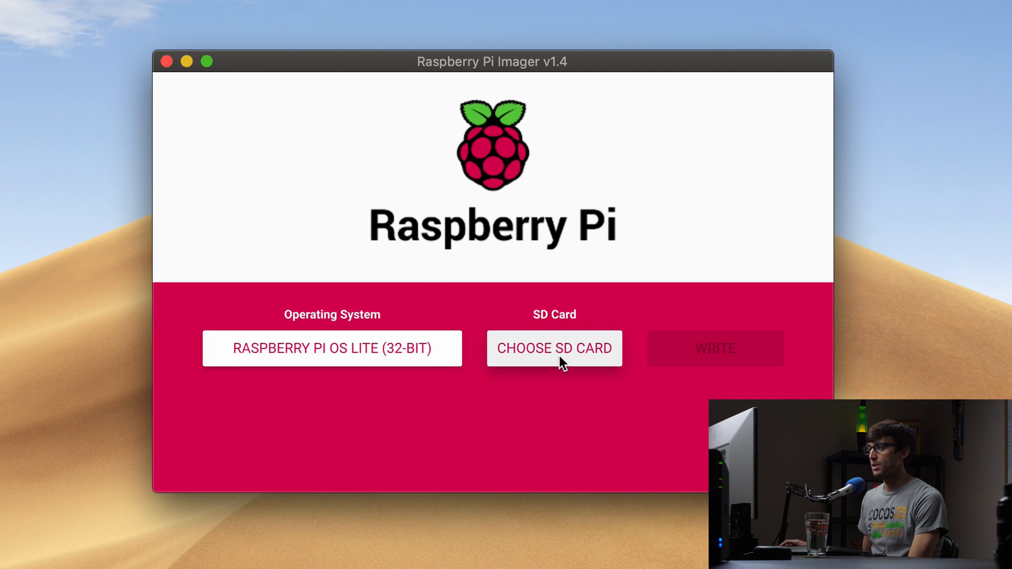
# Select the Generic MassStorageClass Media 63.9 GB card and start writing the image
pyautogui.click(555, 348)
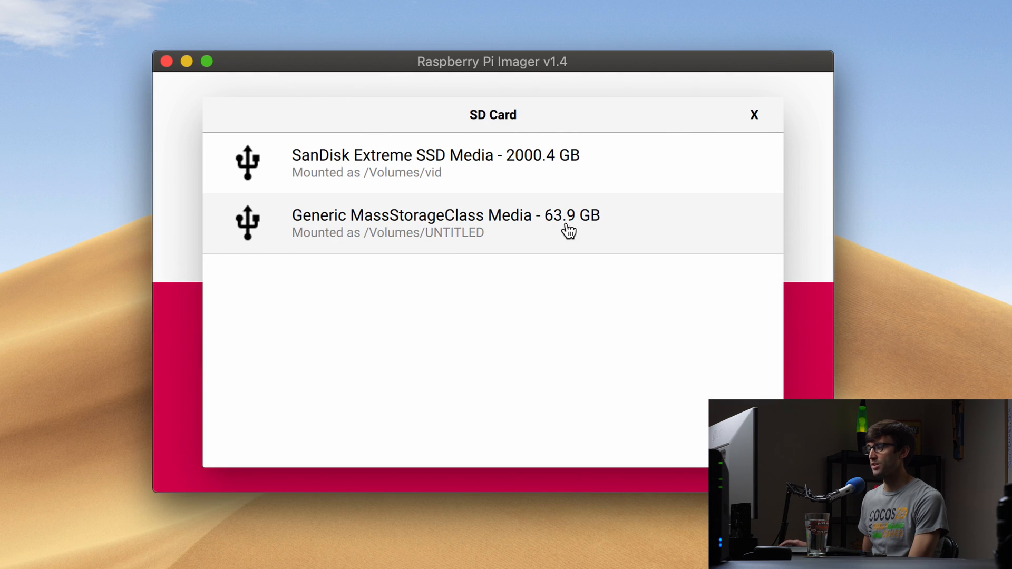
pyautogui.click(447, 223)
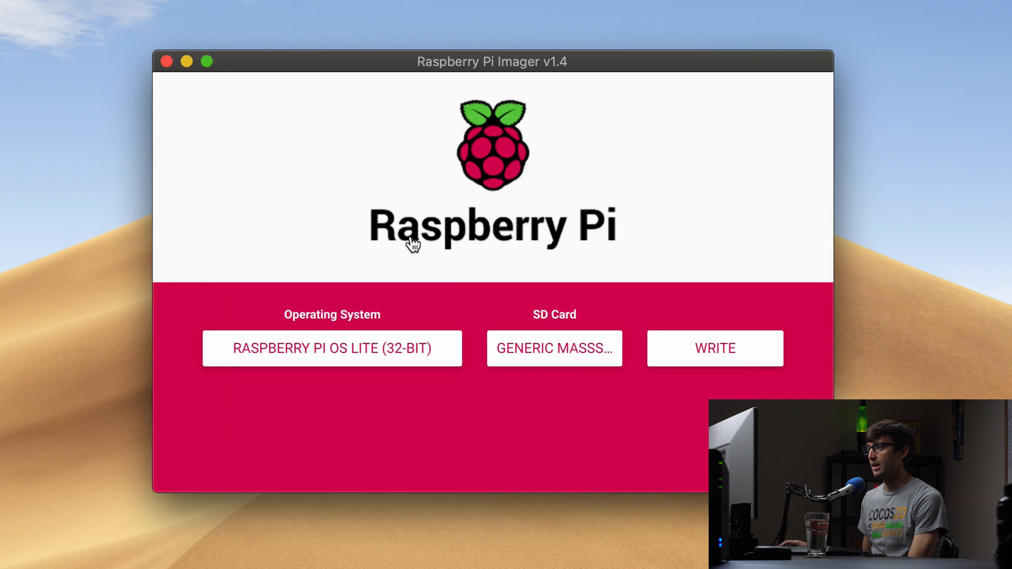
pyautogui.click(715, 348)
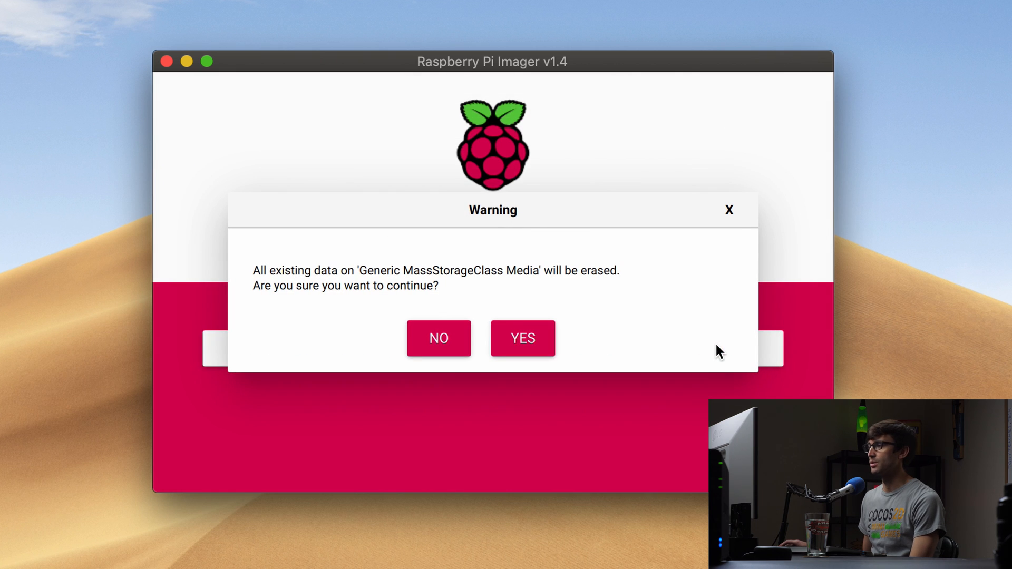
pyautogui.moveTo(557, 318)
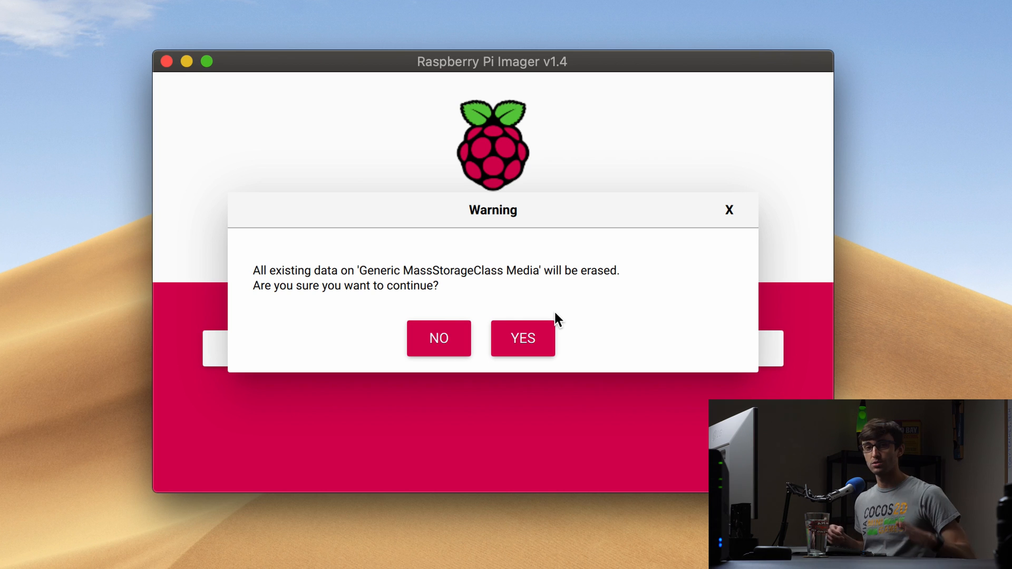
pyautogui.moveTo(502, 316)
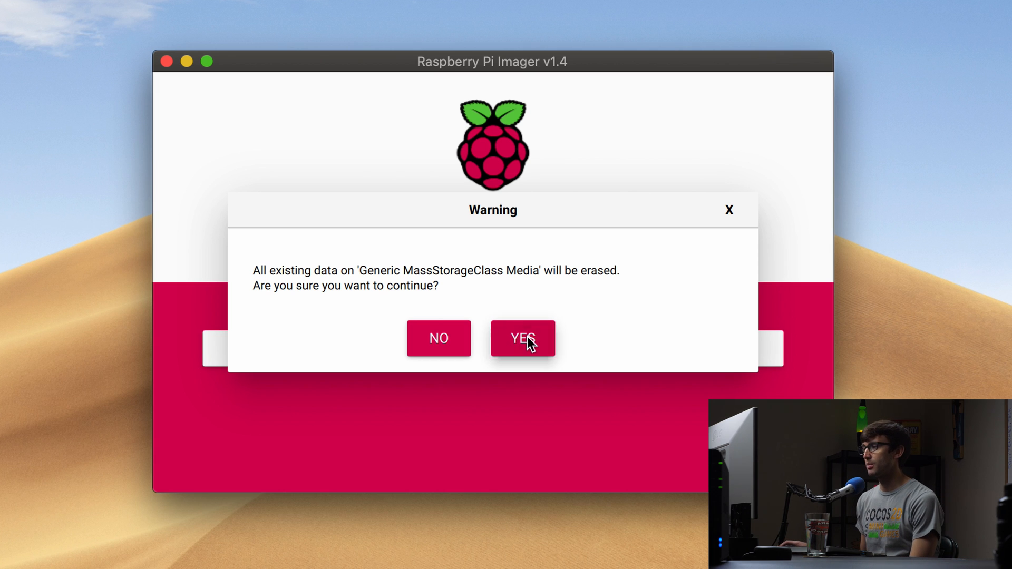
# Confirm the erase warning, authorise with the Mac password, and dismiss the Write Successful message
pyautogui.click(523, 338)
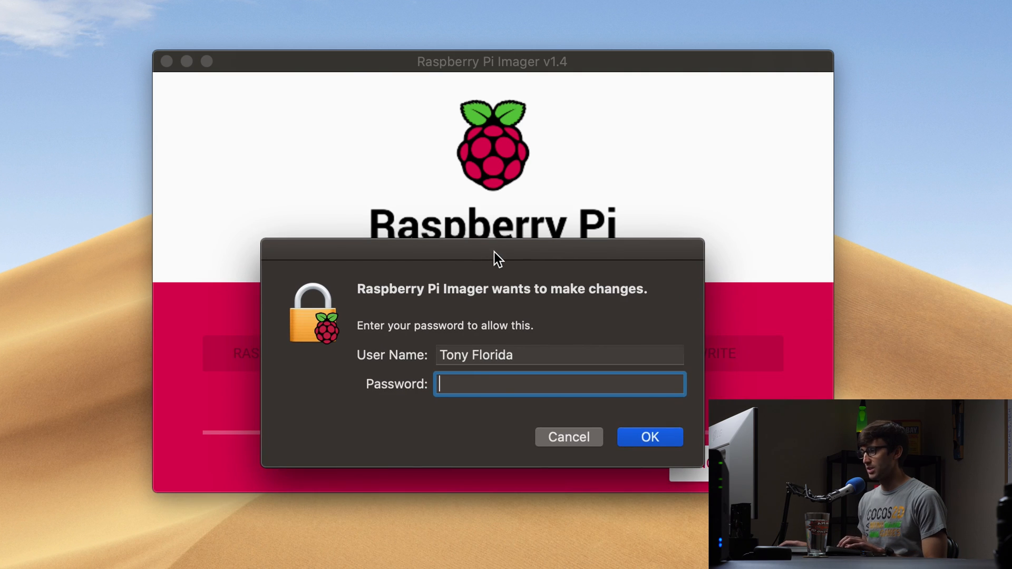
pyautogui.click(649, 437)
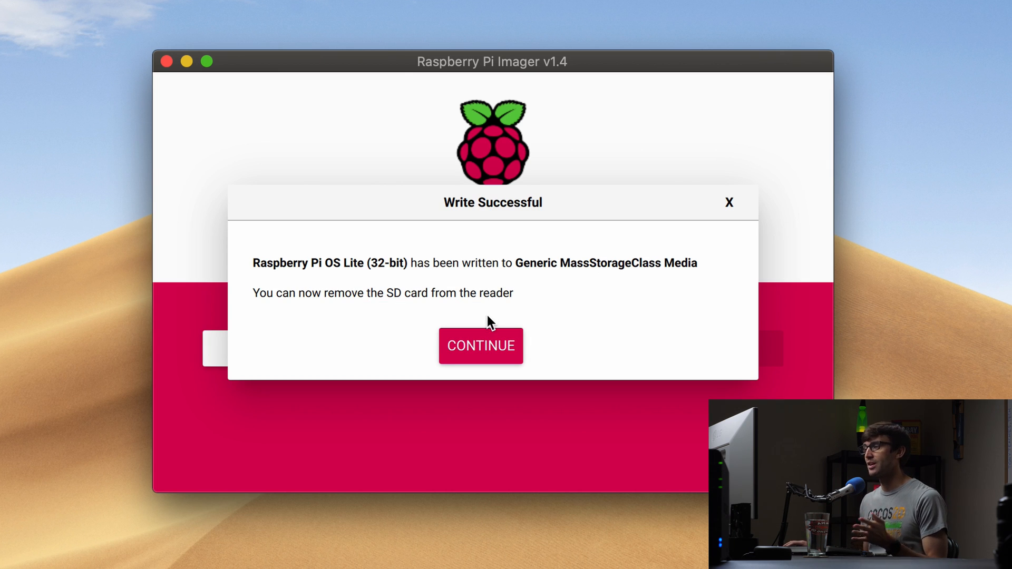
pyautogui.moveTo(430, 342)
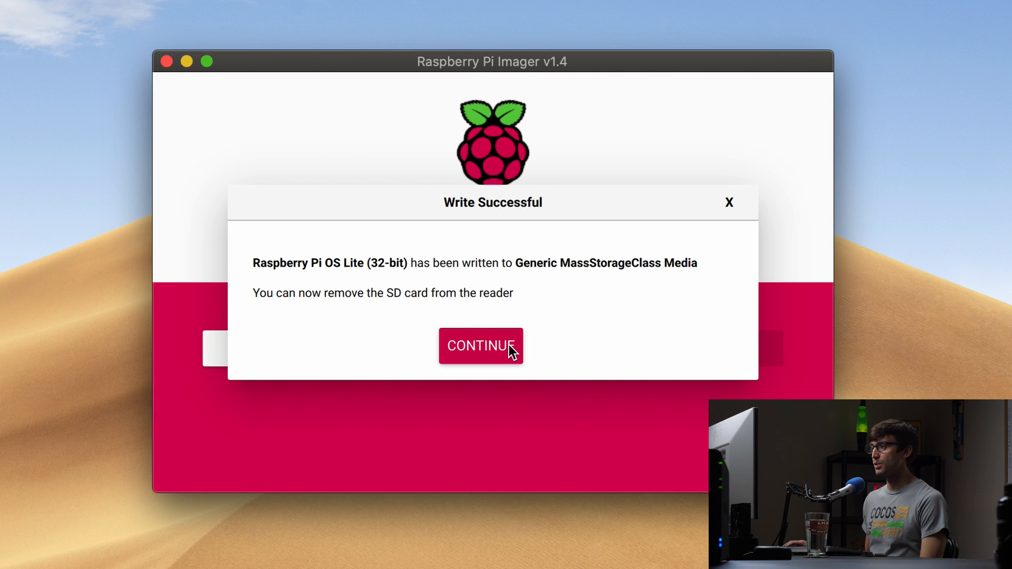
pyautogui.moveTo(484, 356)
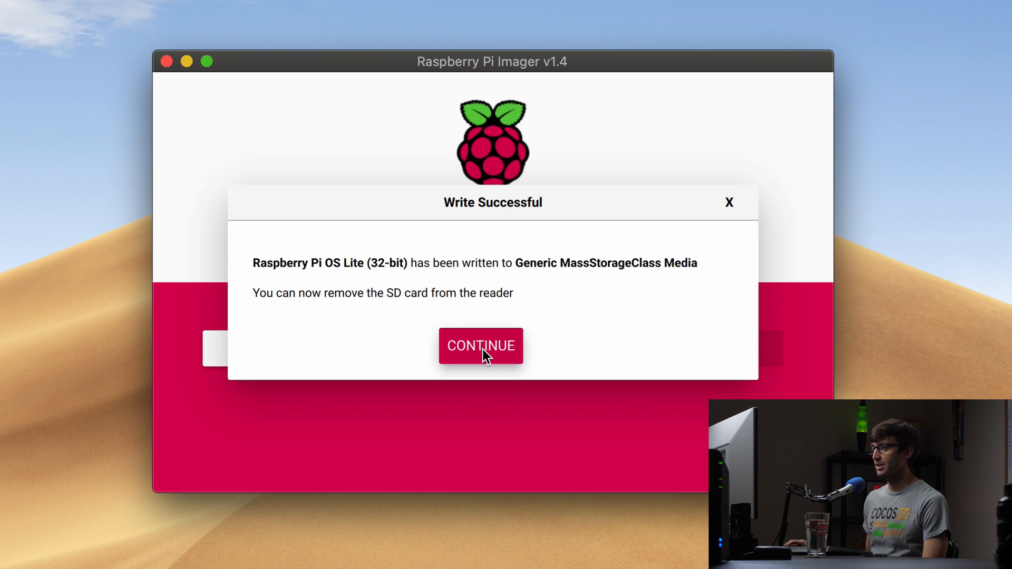
pyautogui.click(481, 346)
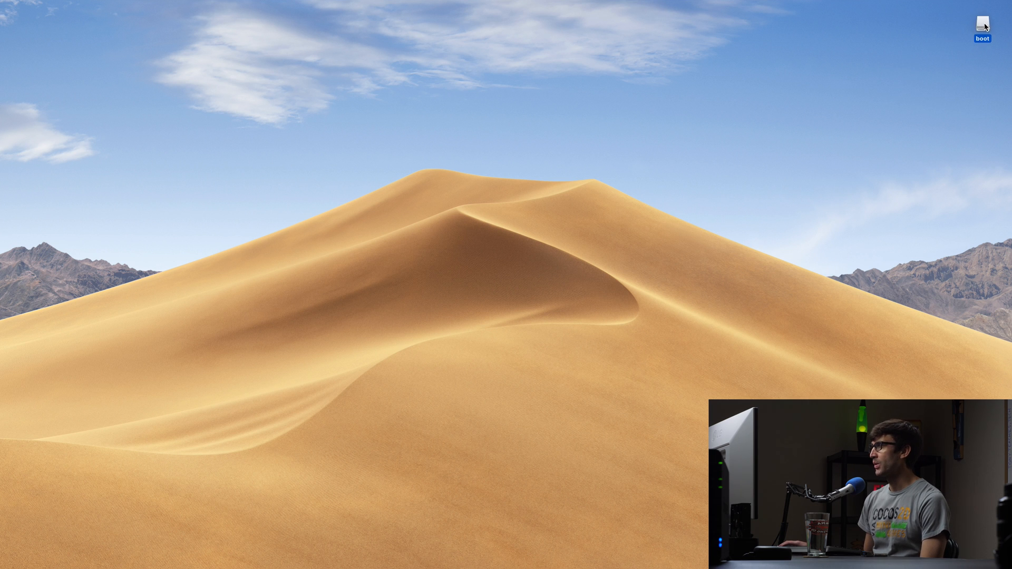
# Drag the boot volume icon from the top-right corner to the centre of the desktop
pyautogui.moveTo(983, 25); pyautogui.dragTo(418, 213)
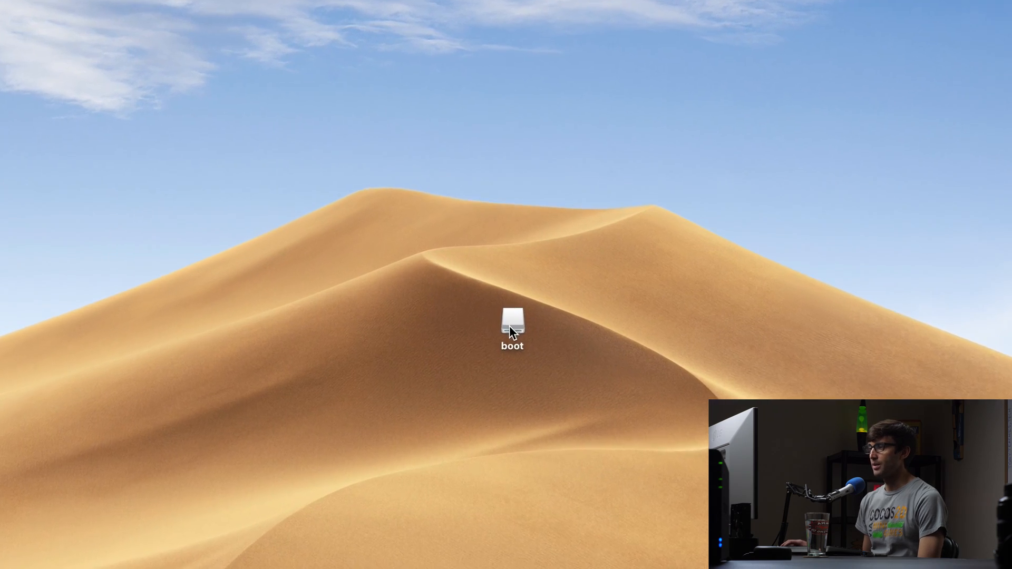
pyautogui.doubleClick(515, 327)
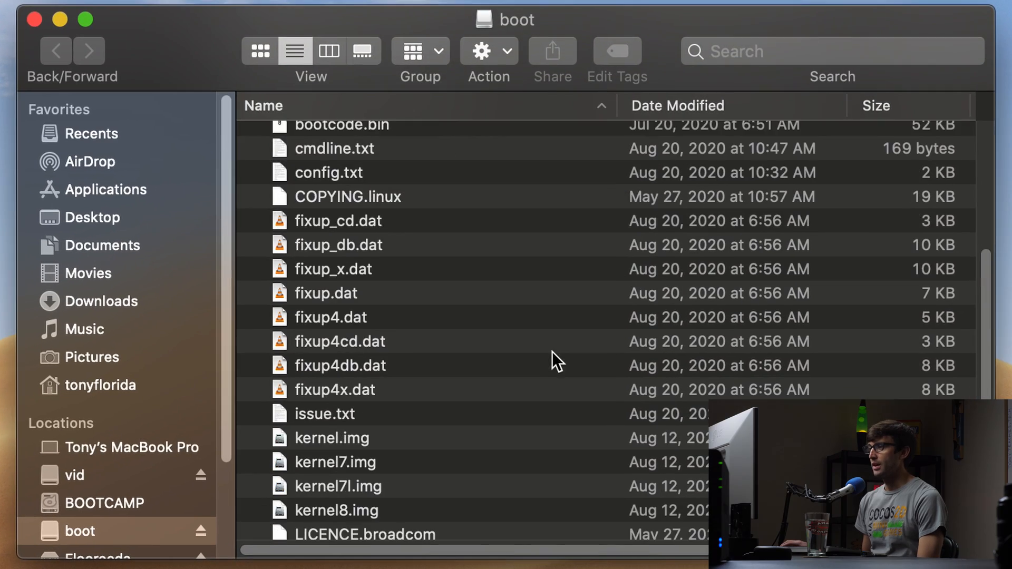
pyautogui.scroll(3)
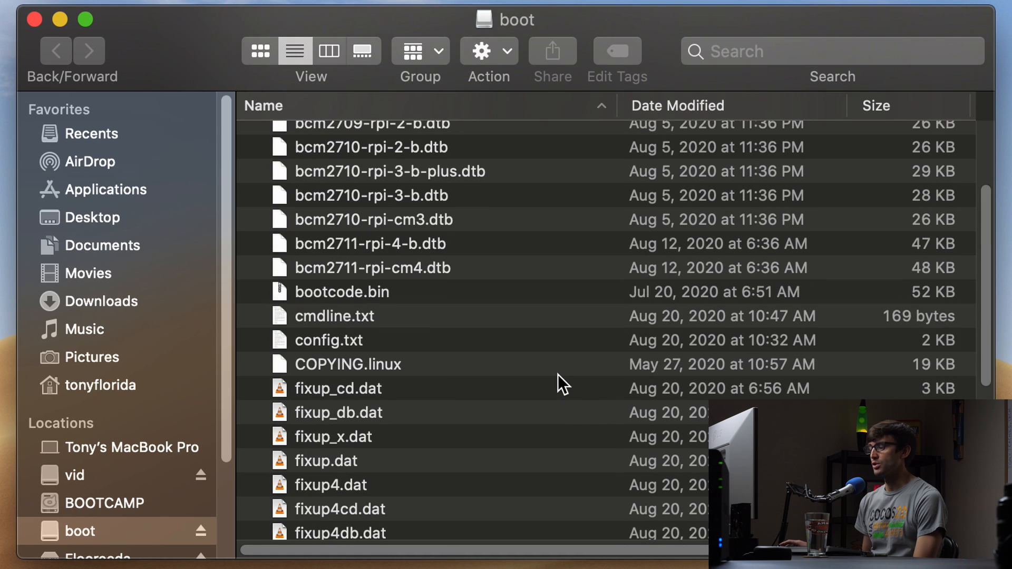
pyautogui.scroll(-3)
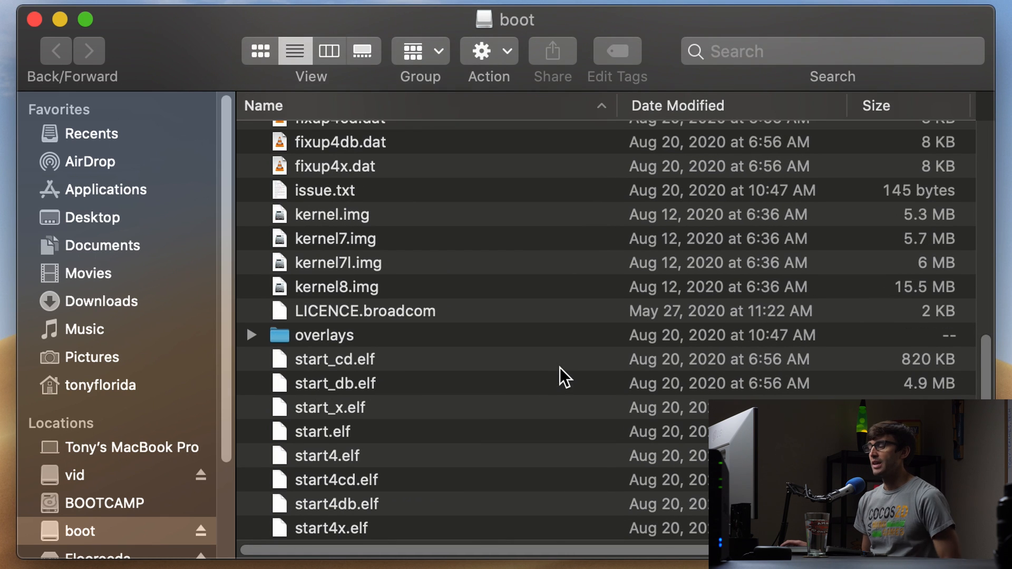
pyautogui.moveTo(480, 136)
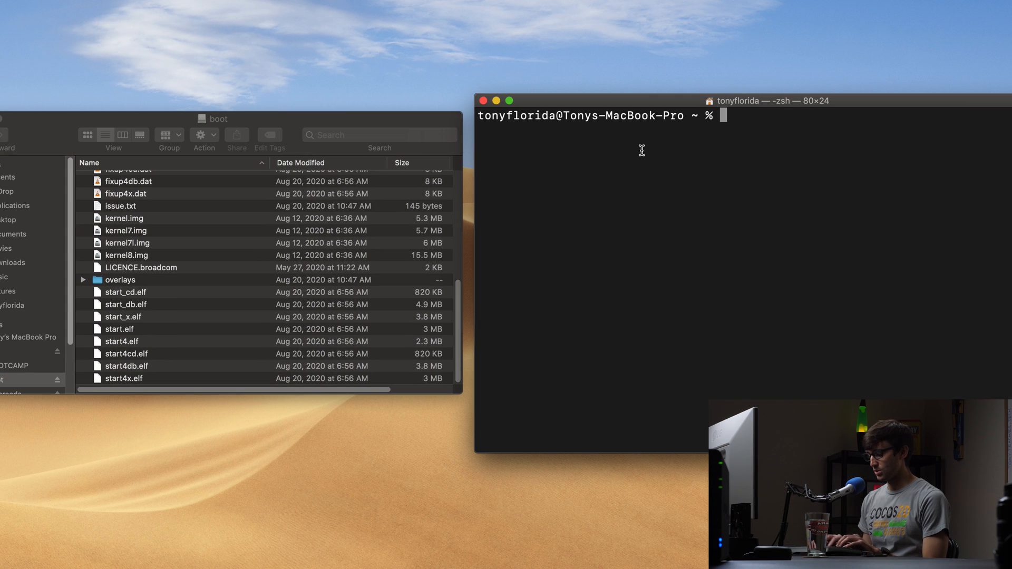
# Run touch /Volumes/boot/ssh and confirm in Finder the new ssh file is zero bytes
pyautogui.write('touch')
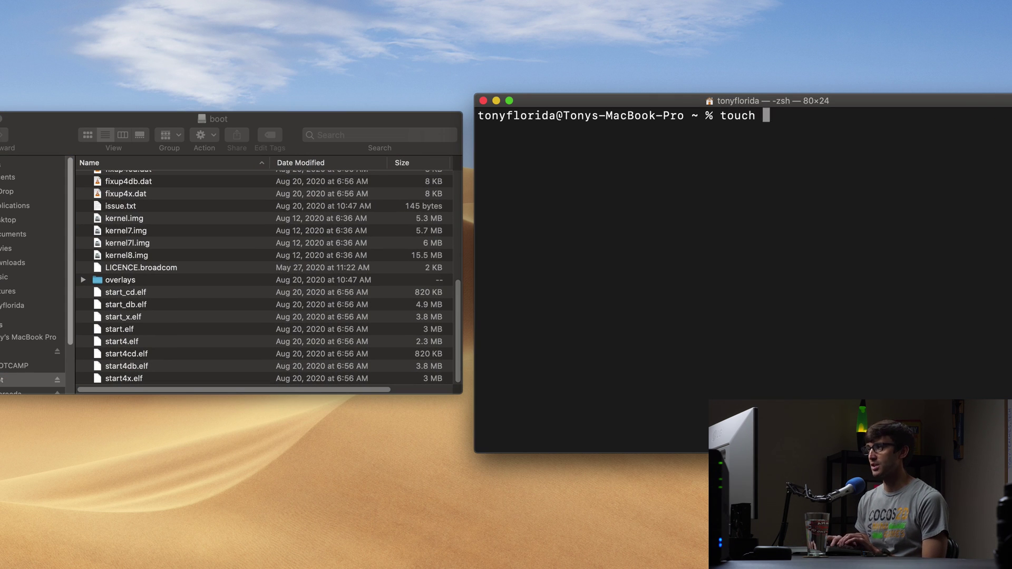
pyautogui.write('/')
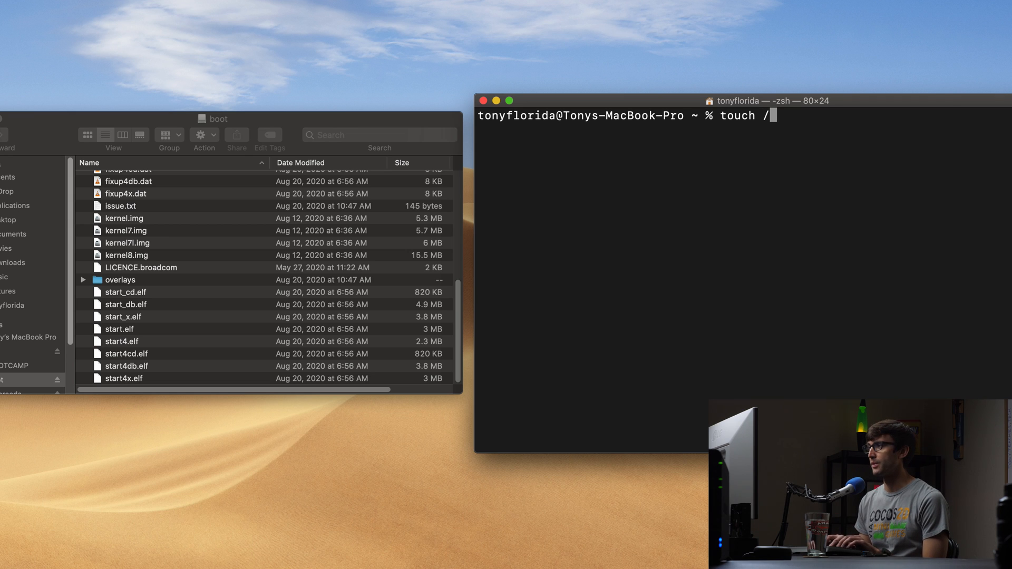
pyautogui.write('Volumes/boot/')
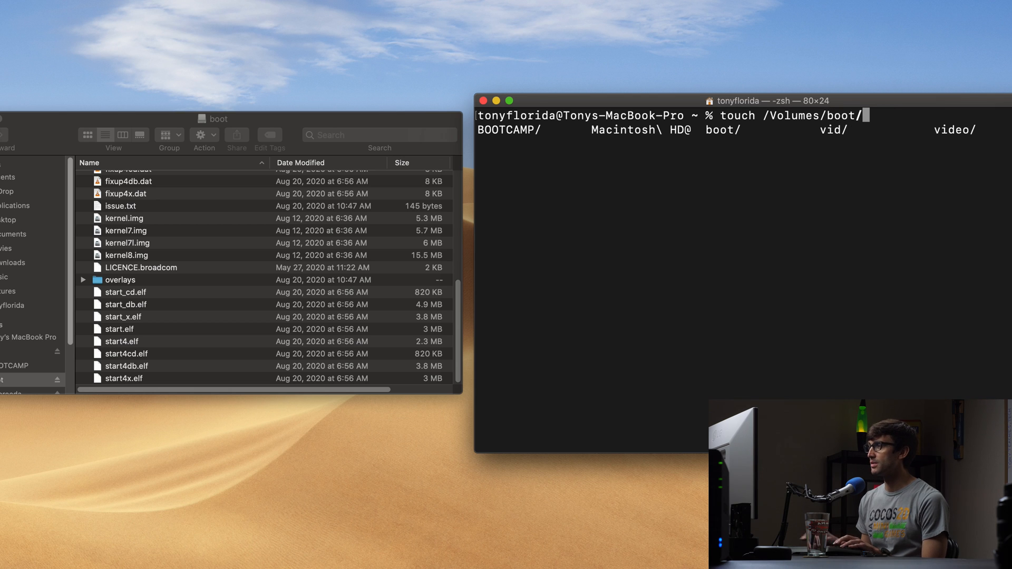
pyautogui.moveTo(450, 147)
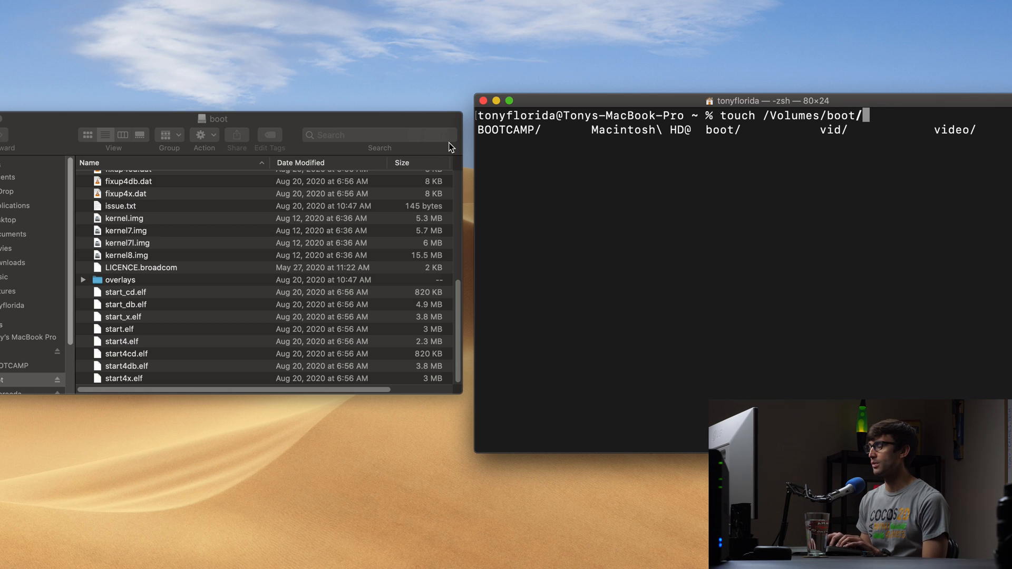
pyautogui.write('ssh')
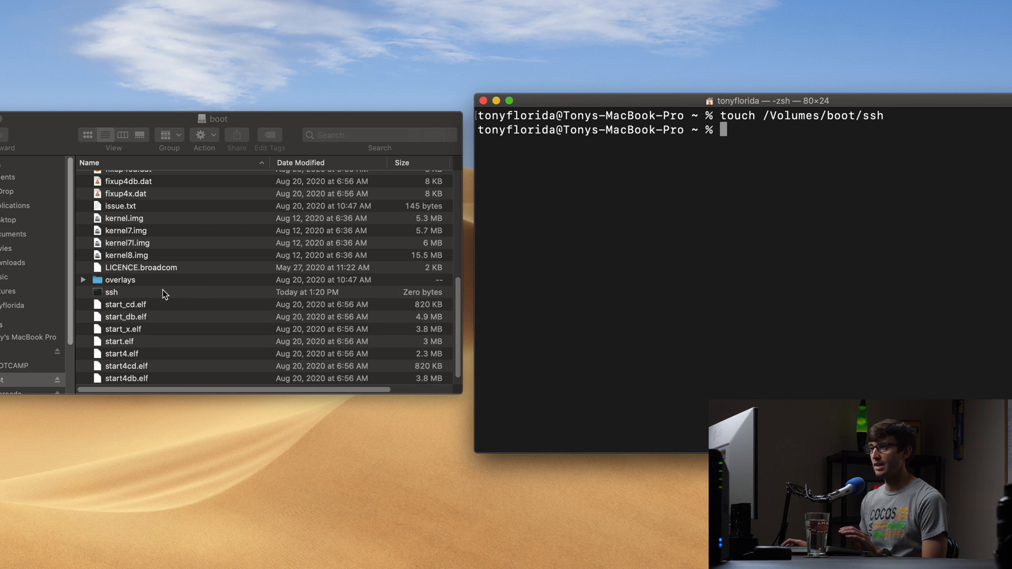
pyautogui.click(112, 292)
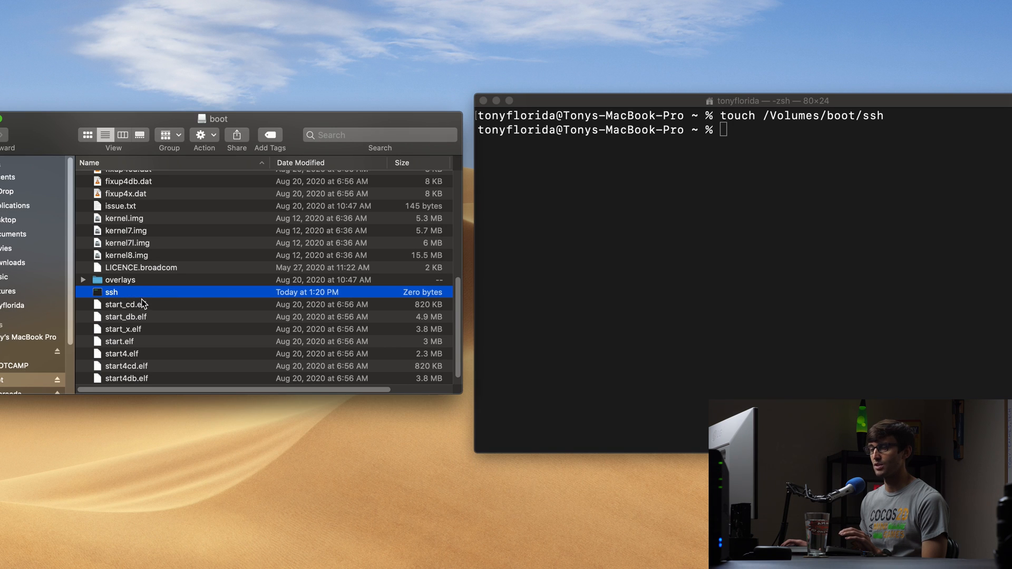
pyautogui.moveTo(384, 311)
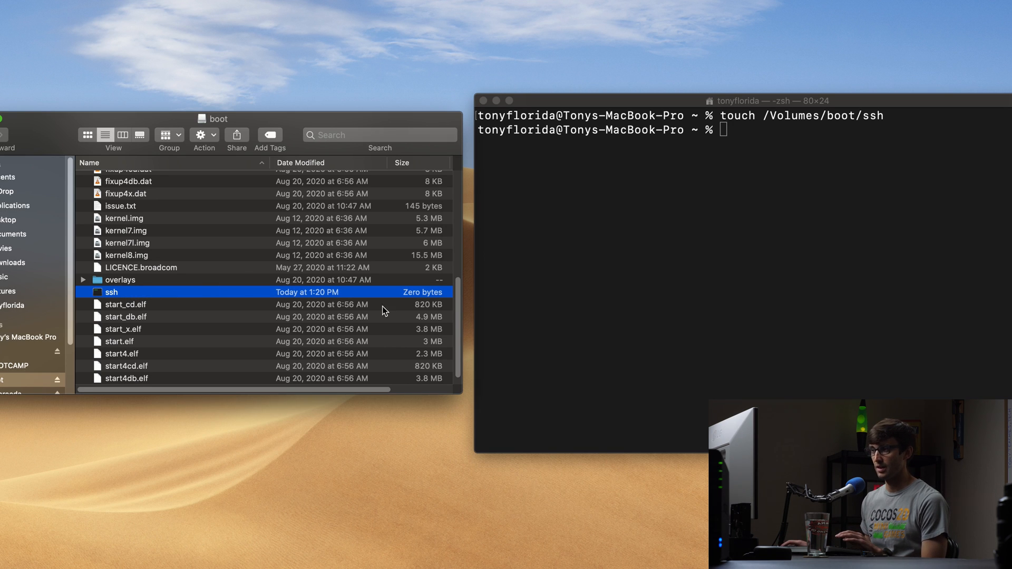
pyautogui.moveTo(415, 302)
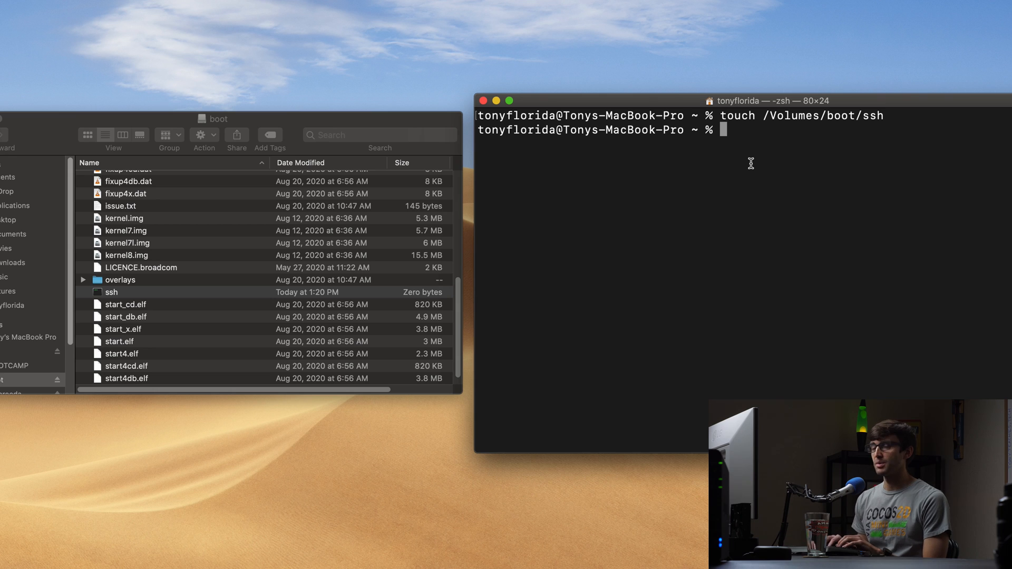
pyautogui.moveTo(213, 224)
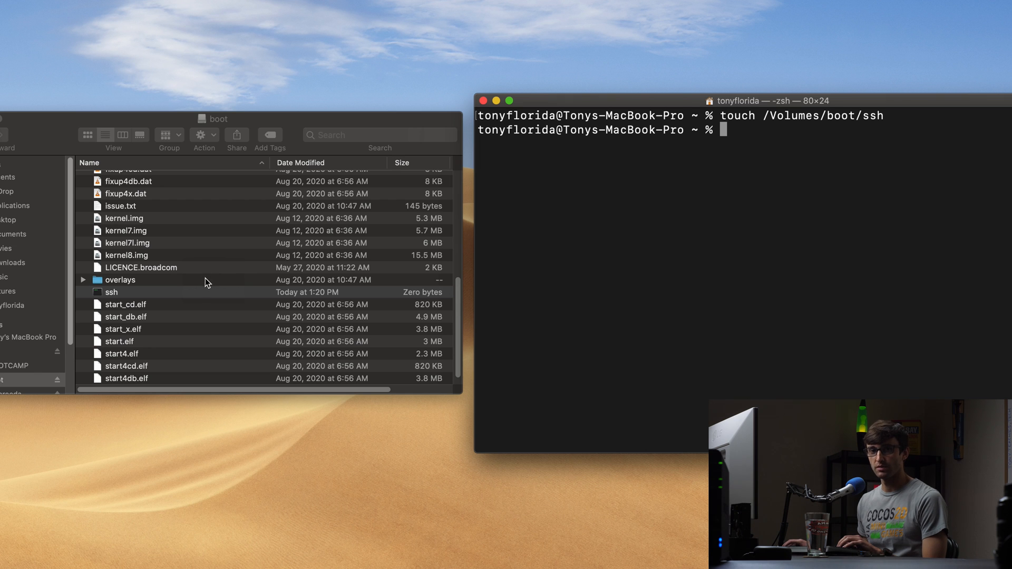
pyautogui.moveTo(386, 254)
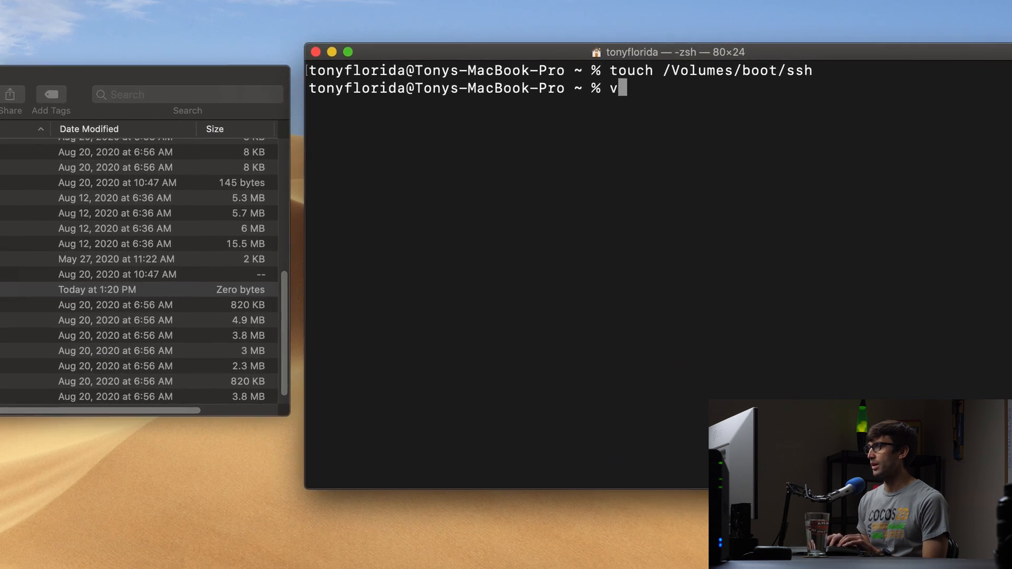
# Type vim /Volumes/boot/wpa_supplicant.conf at the prompt without running it
pyautogui.write('im')
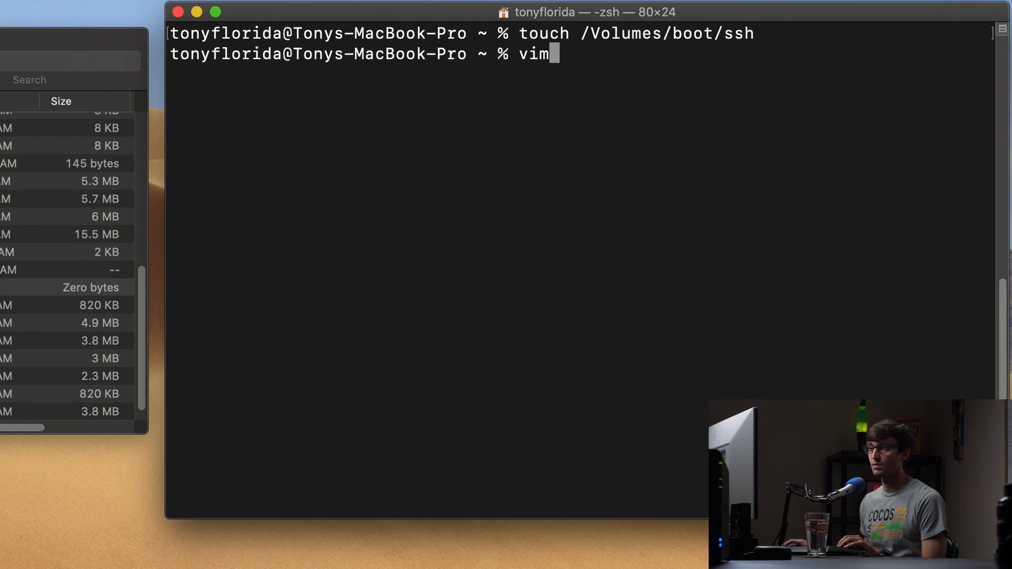
pyautogui.moveTo(658, 208)
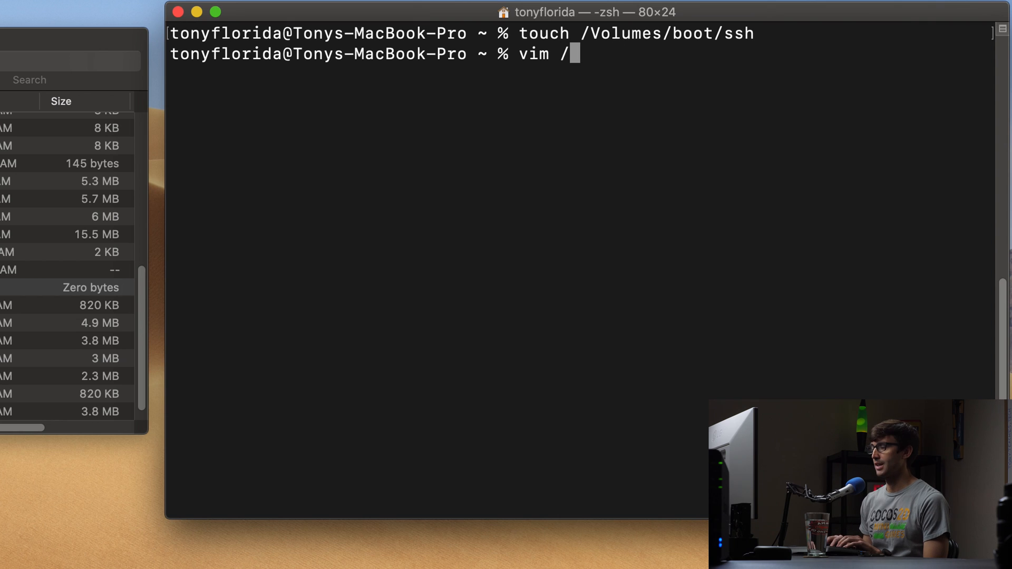
pyautogui.write('Volumes/')
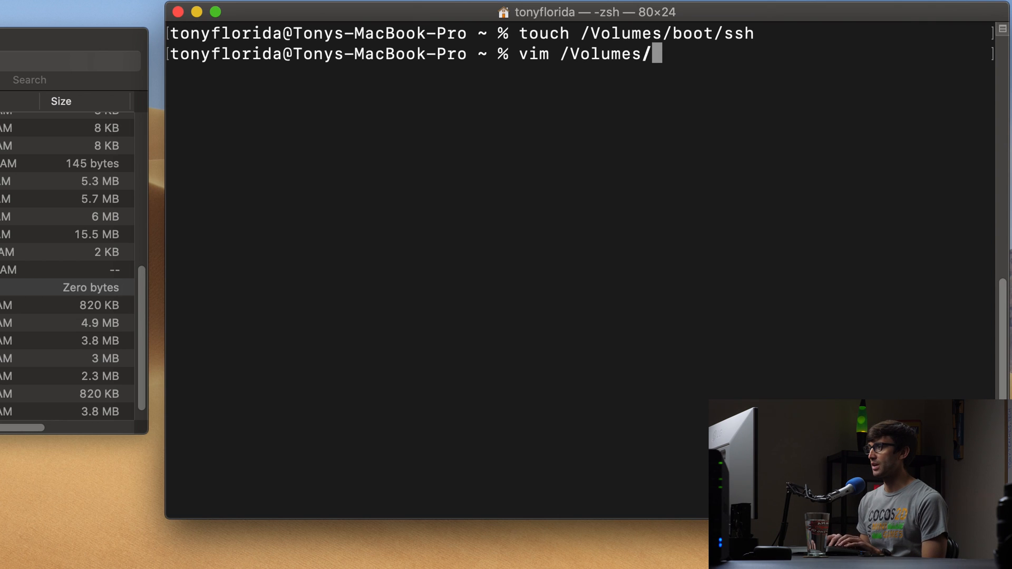
pyautogui.write('boot/')
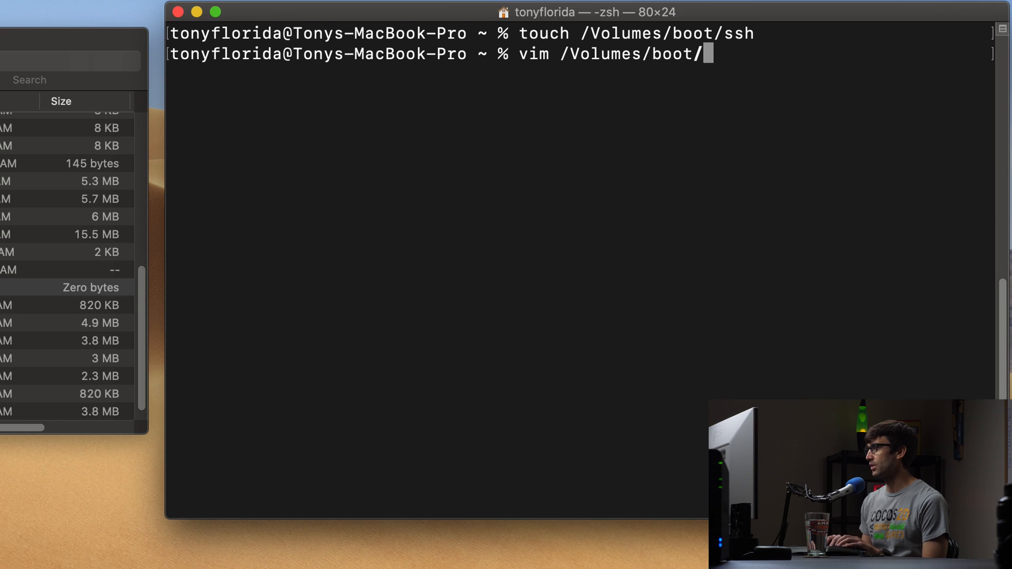
pyautogui.write('wpa_')
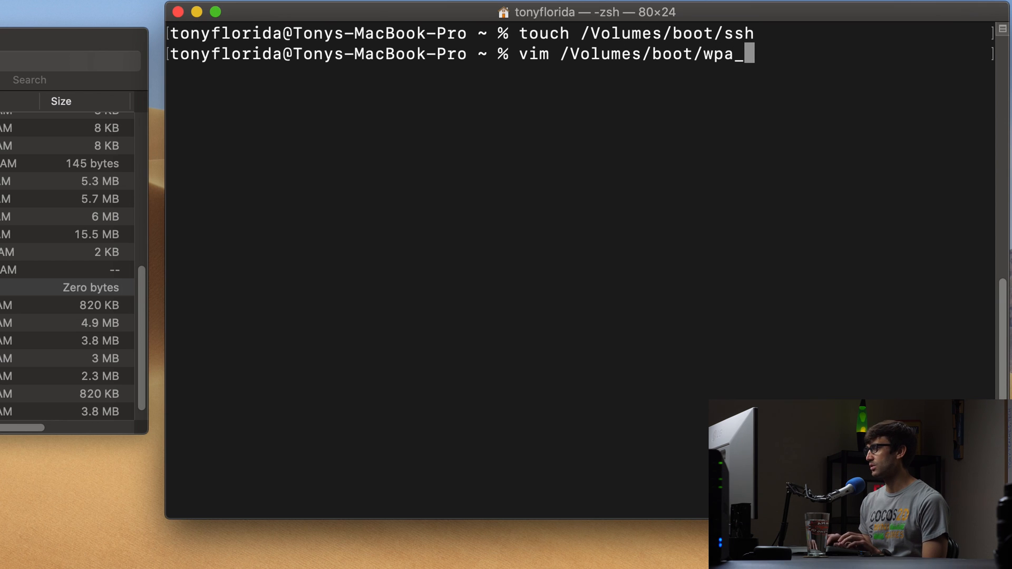
pyautogui.write('suppl')
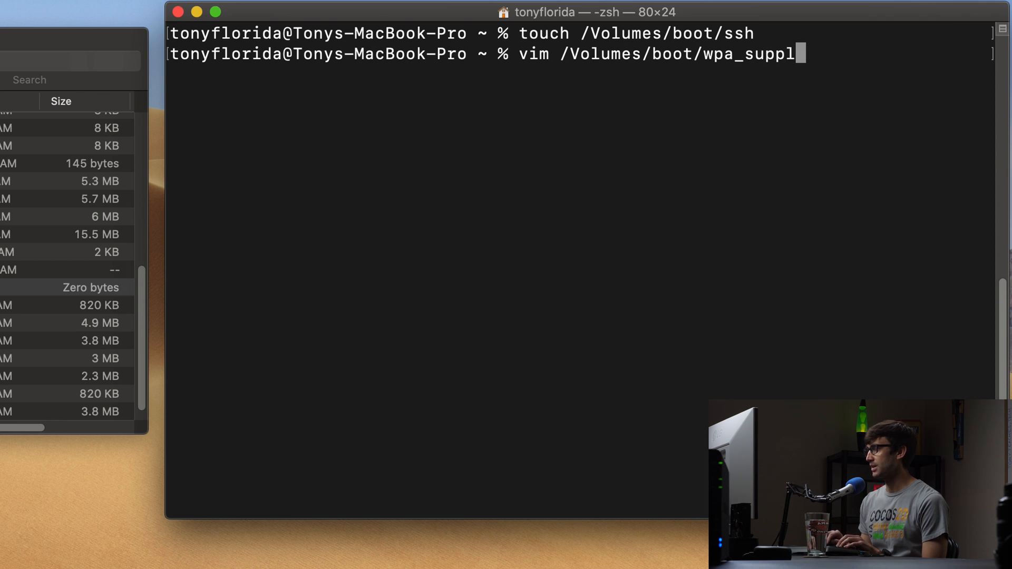
pyautogui.write('icant.cn')
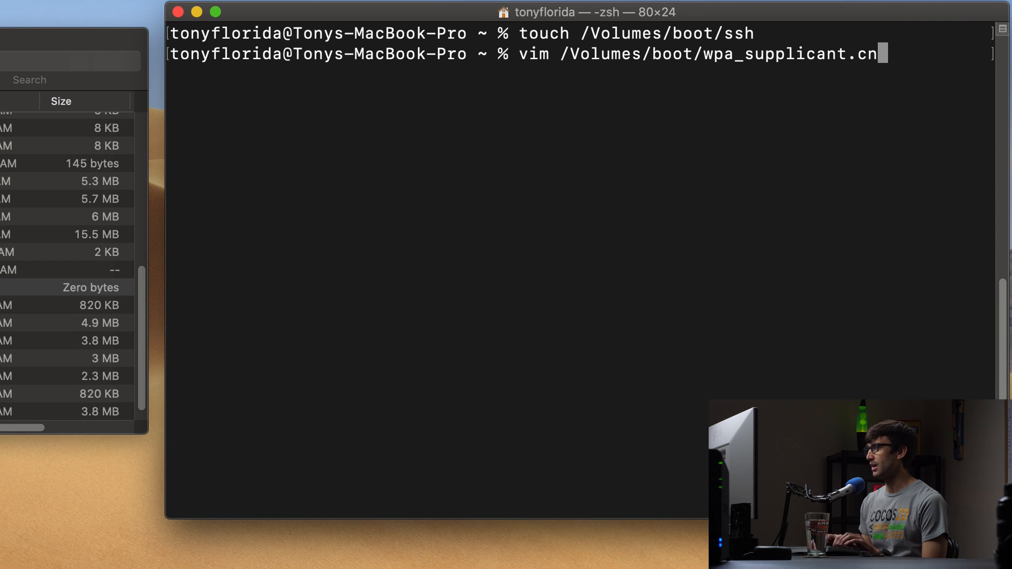
pyautogui.write('of')
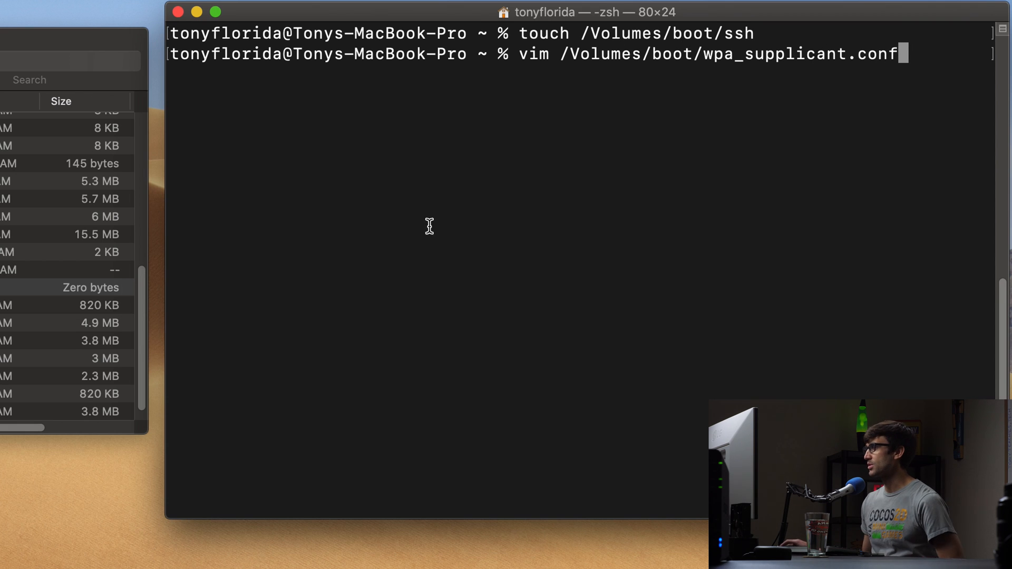
pyautogui.moveTo(721, 67)
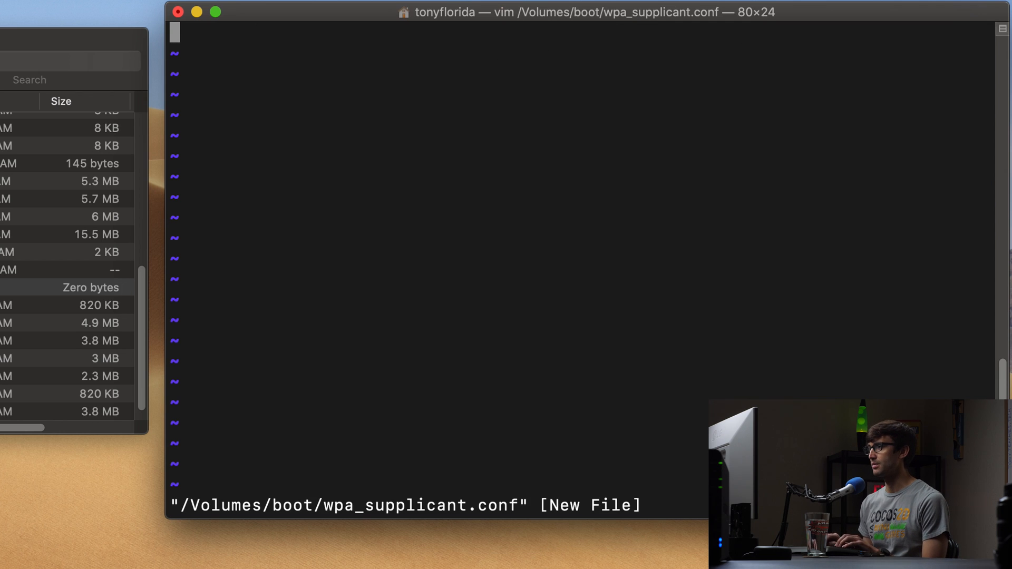
# Insert the ctrl_interface line and country=US into wpa_supplicant.conf
pyautogui.press('i')
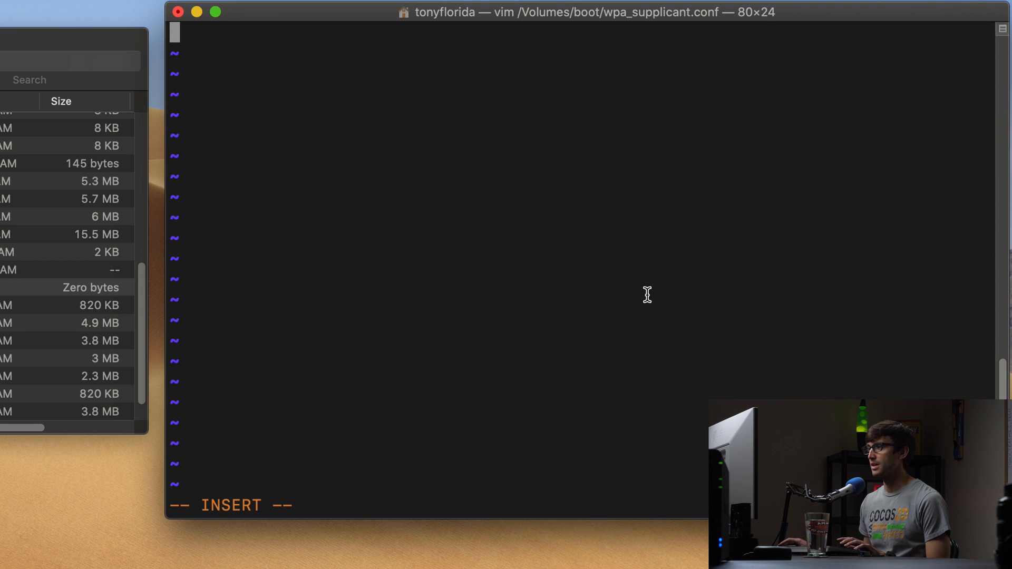
pyautogui.write('ctrl_interface=DIR=/var/run/wpa_supplicant GROUP=netdev')
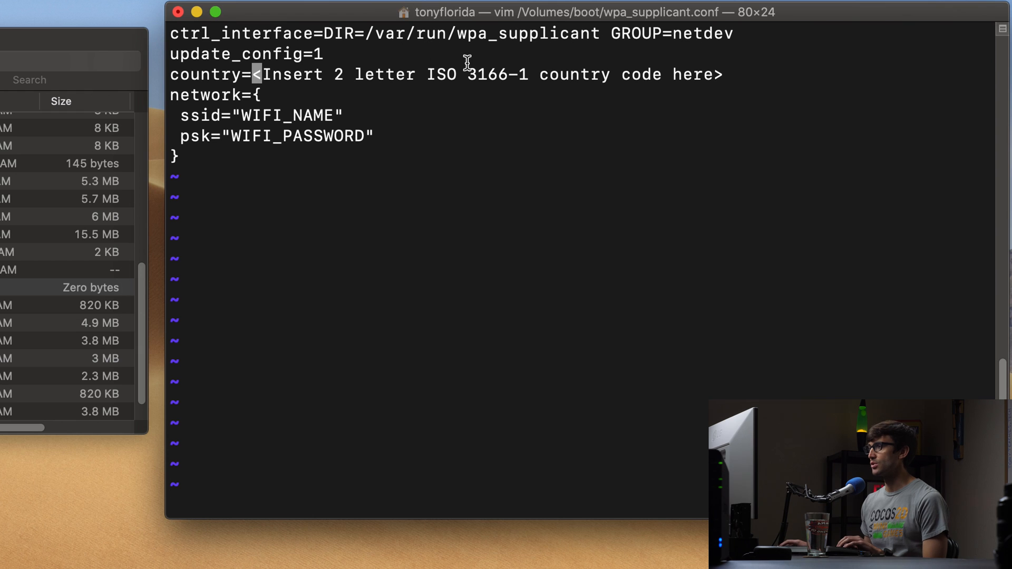
pyautogui.moveTo(729, 76)
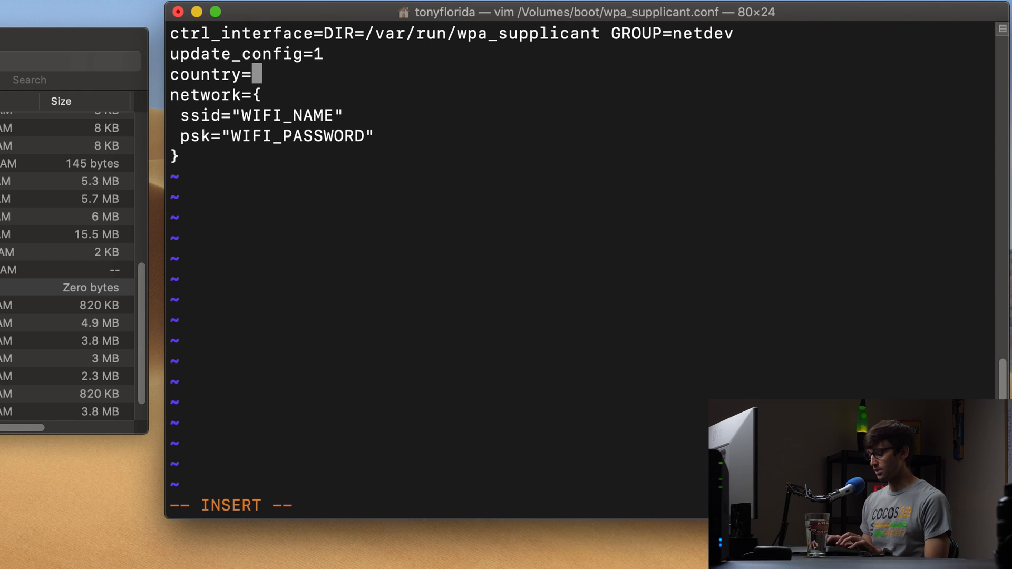
pyautogui.write('US')
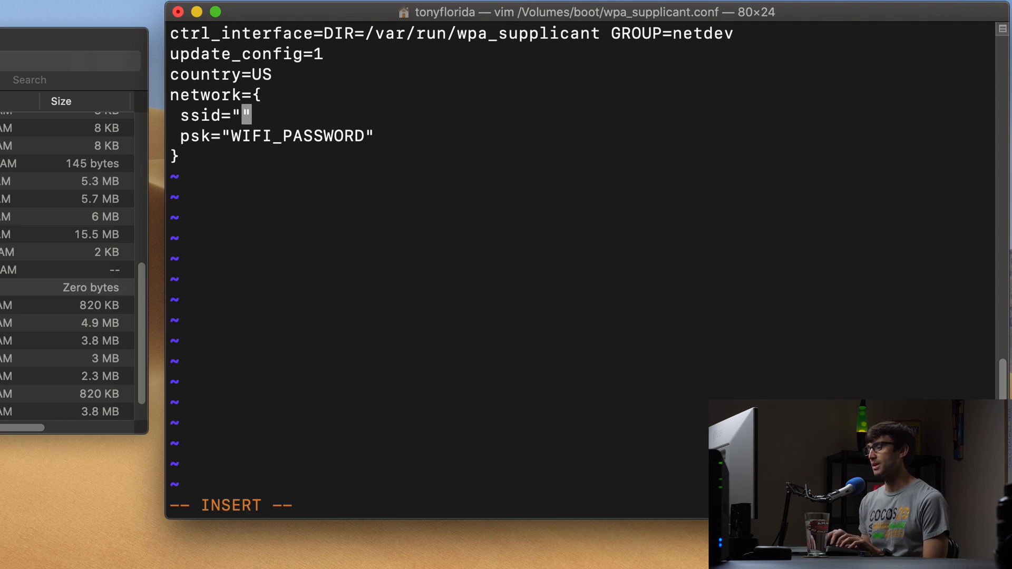
# Add the network block with ssid "Saint Ignatius" and type :wq to save and quit
pyautogui.write('S')
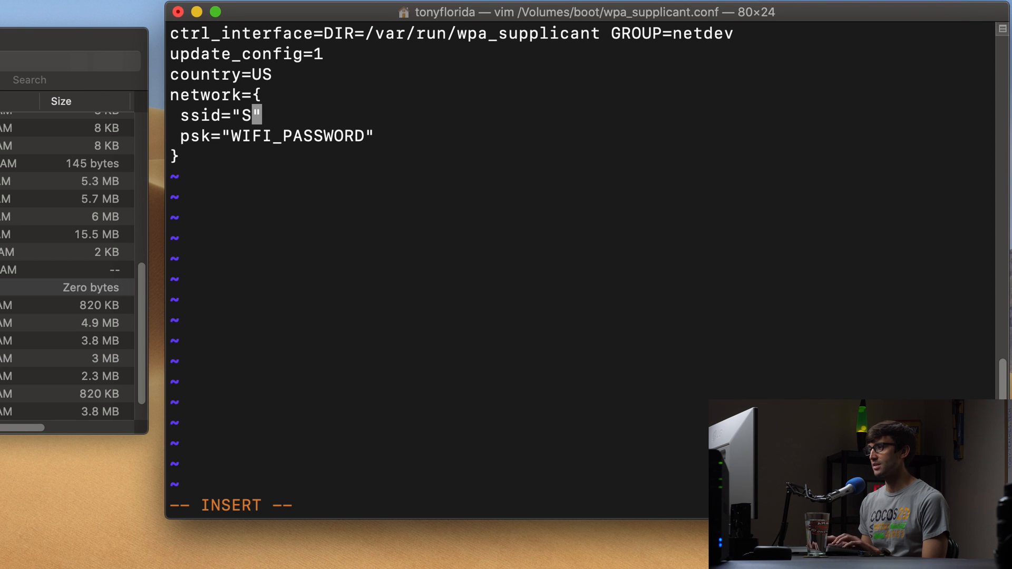
pyautogui.write('aint Ig')
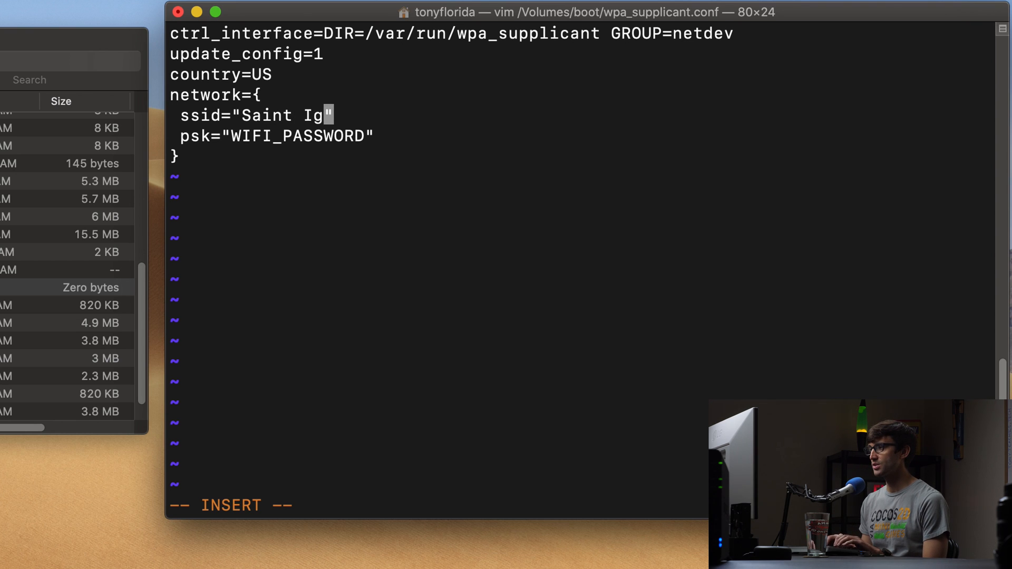
pyautogui.write('natius')
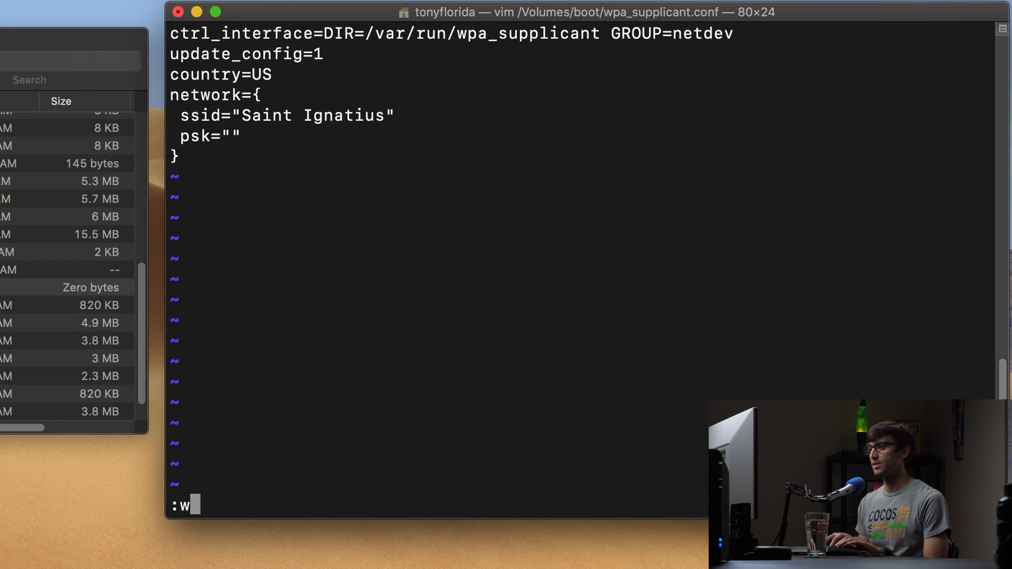
pyautogui.write('q')
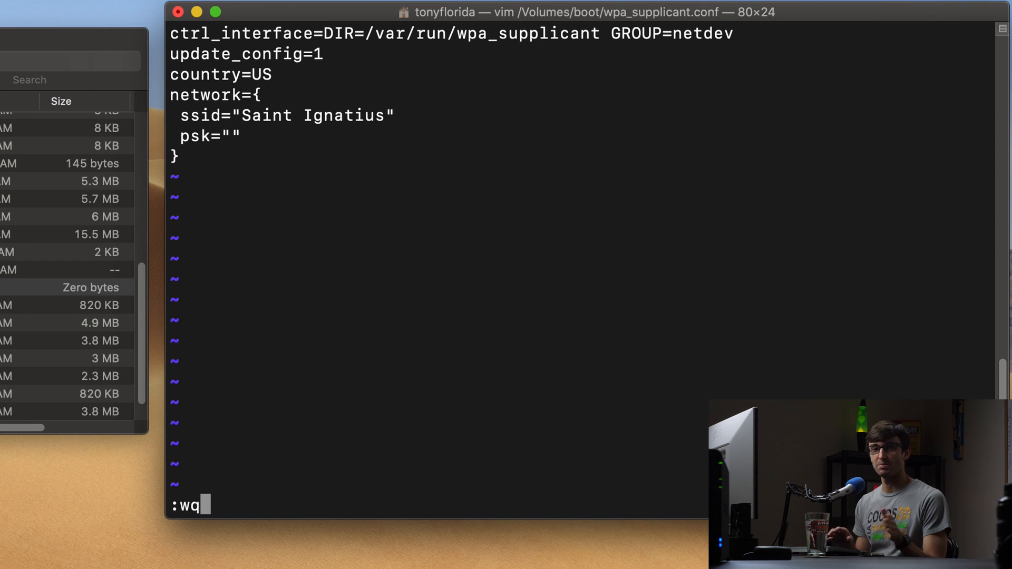
# Save the Wi-Fi config, leaving wpa_supplicant.conf beside ssh on the boot volume
pyautogui.press('Return')
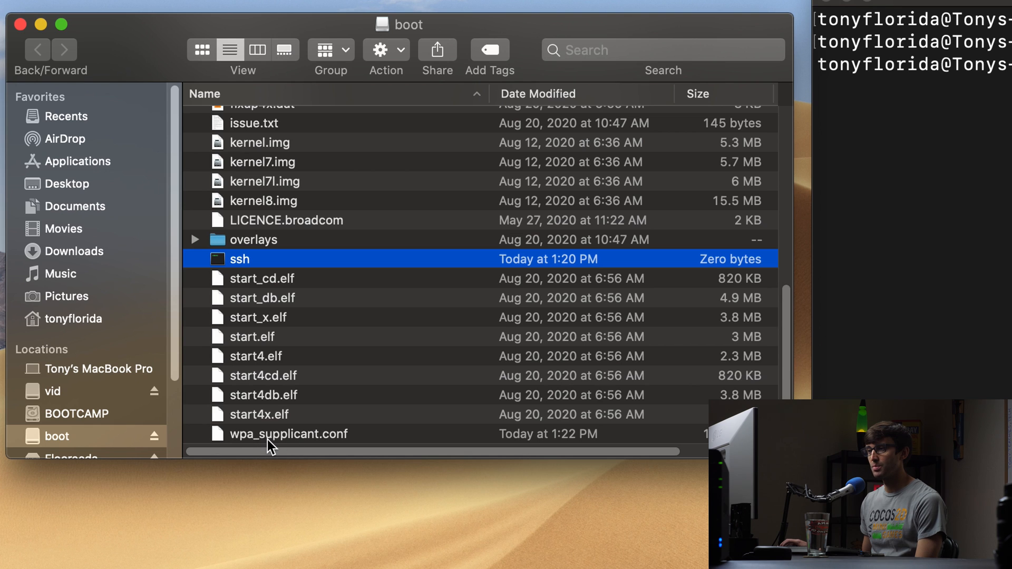
pyautogui.moveTo(667, 367)
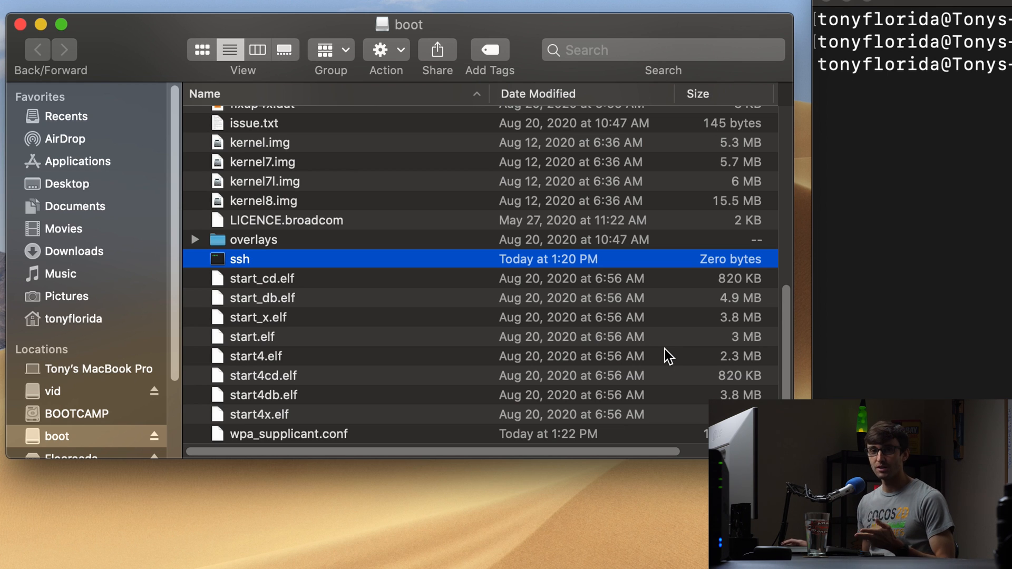
pyautogui.moveTo(103, 512)
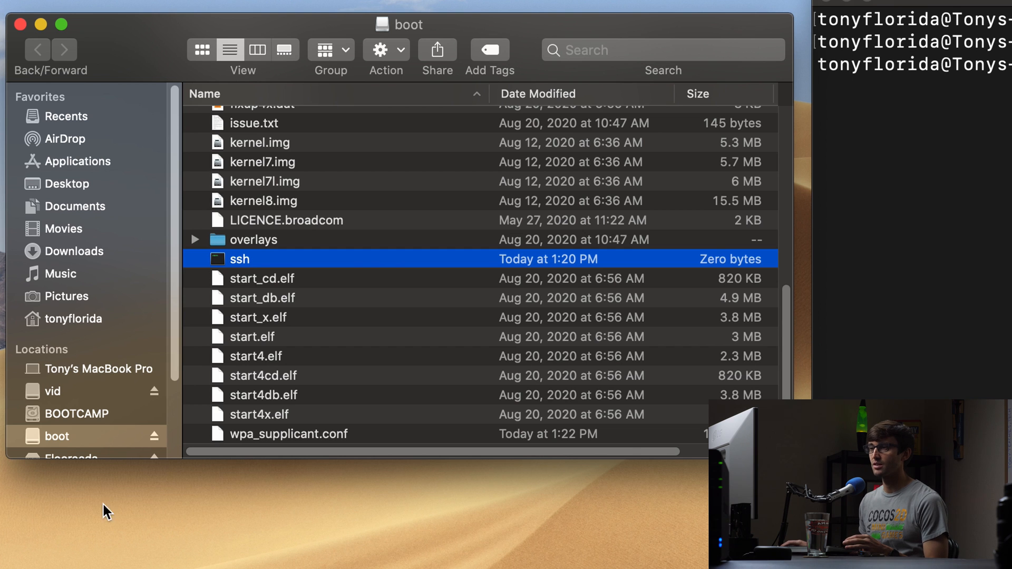
pyautogui.moveTo(158, 444)
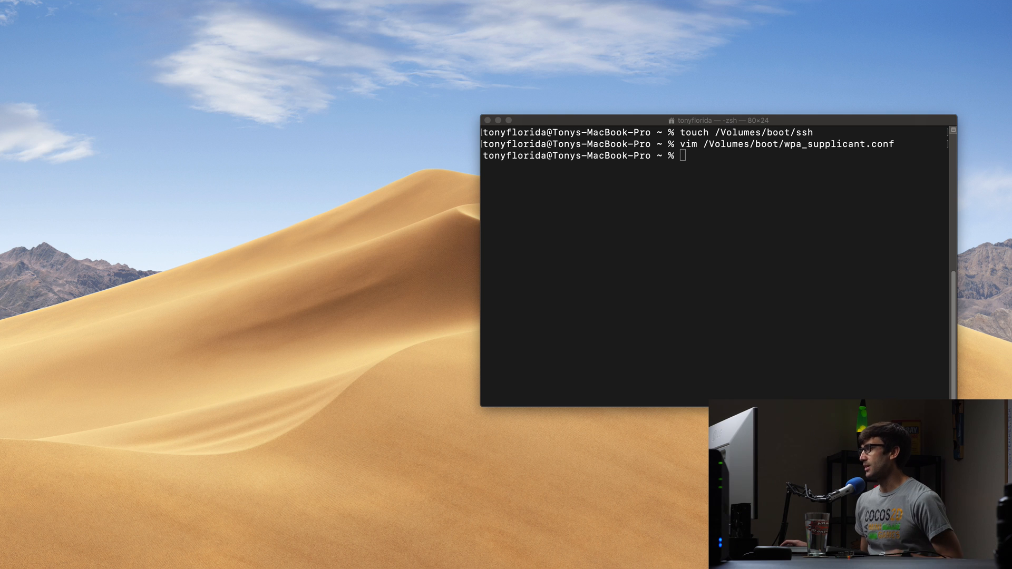
# Run ping google.com in the enlarged Terminal, get five replies with 0% loss, then stop it with Ctrl+C
pyautogui.moveTo(720, 120); pyautogui.dragTo(531, 85)
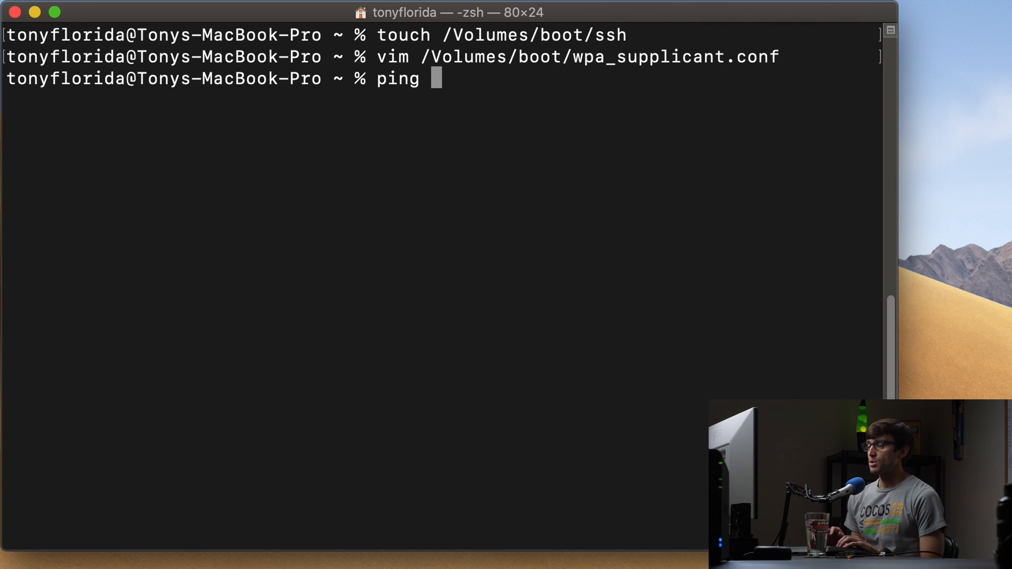
pyautogui.write('google.com')
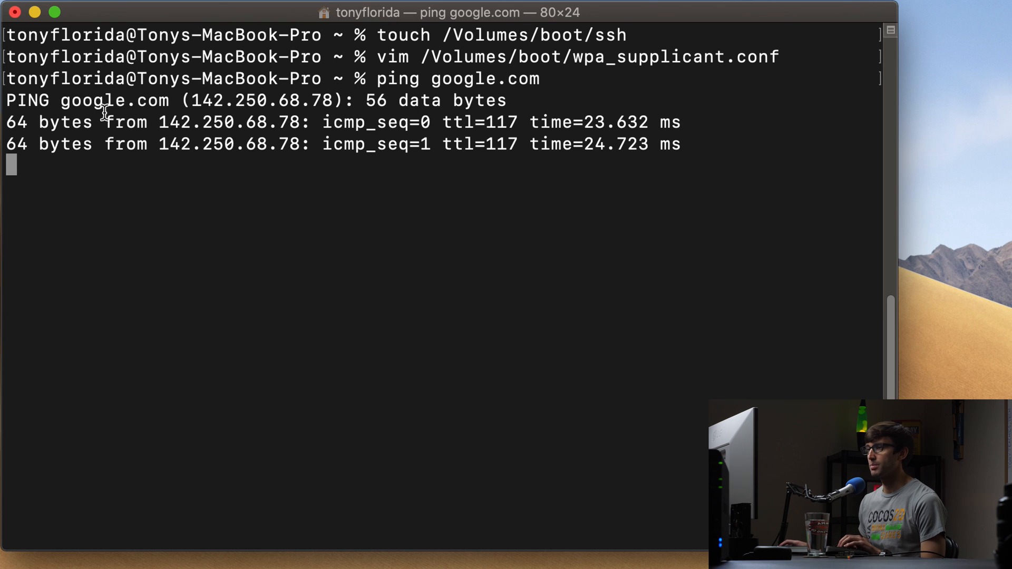
pyautogui.doubleClick(229, 122)
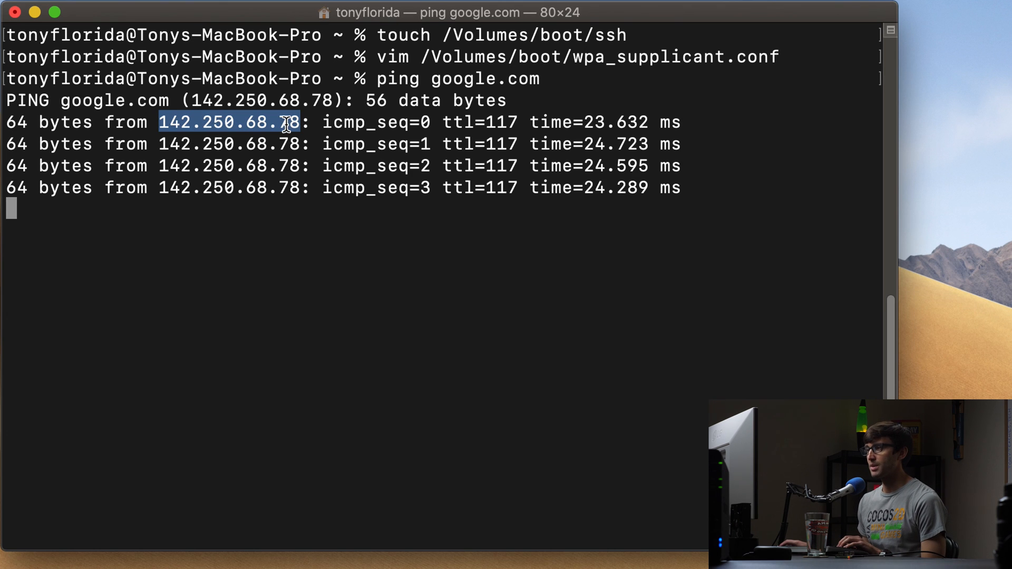
pyautogui.press('ctrl+c')
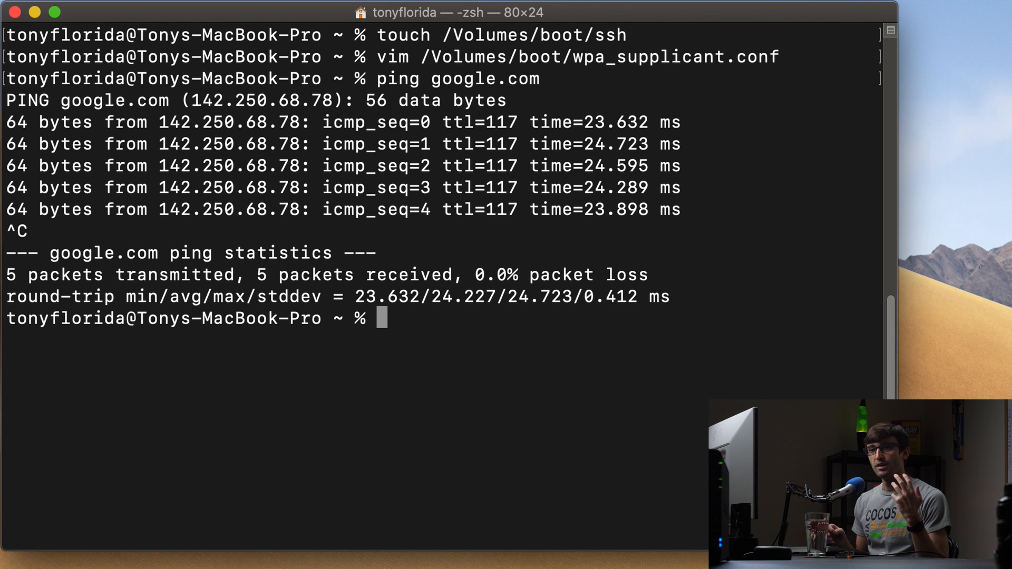
# Ping raspberrypi.local, get replies from 192.168.0.136, then stop with Ctrl+C
pyautogui.write('ping r')
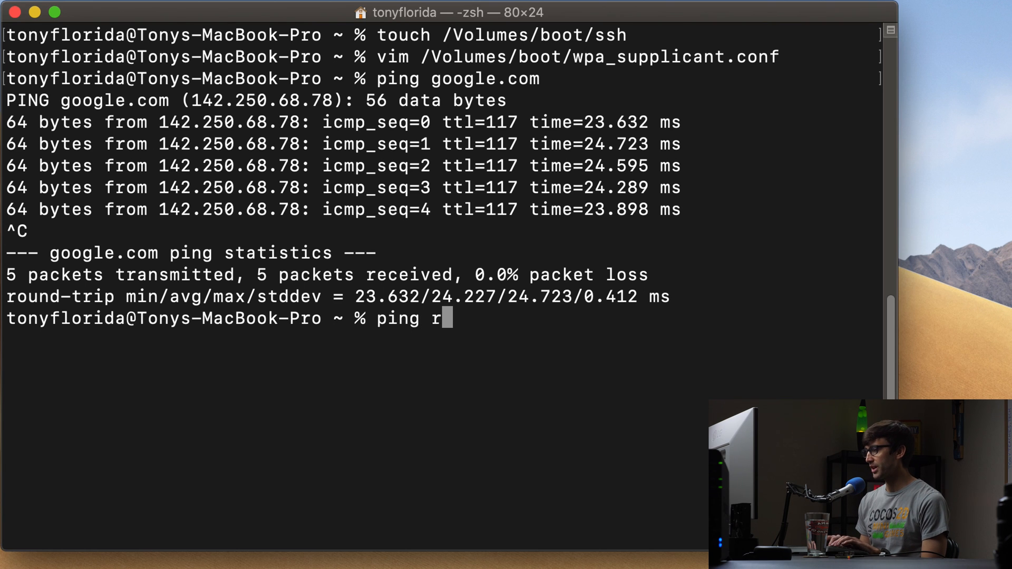
pyautogui.write('aspberr')
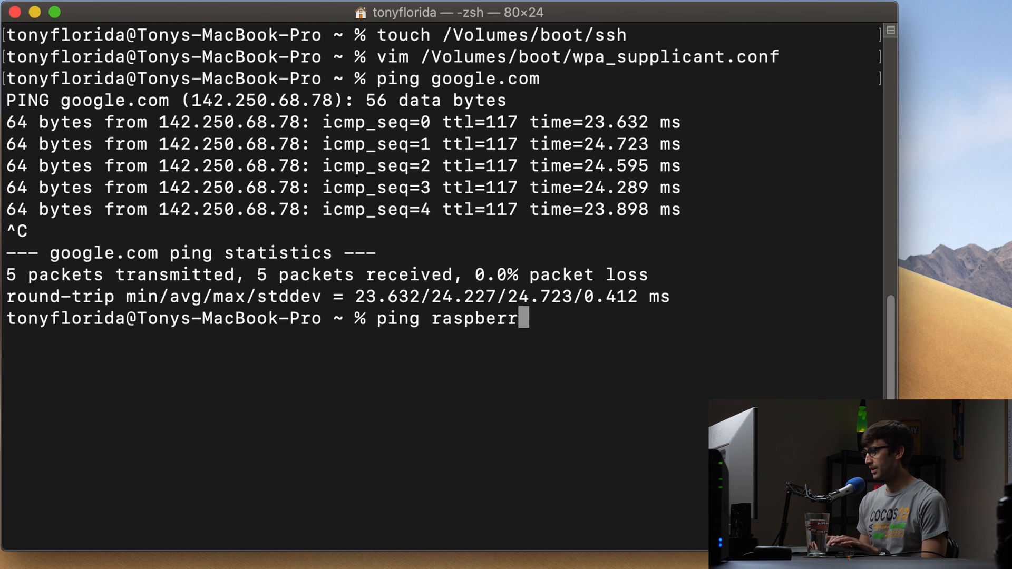
pyautogui.write('ypi.loca')
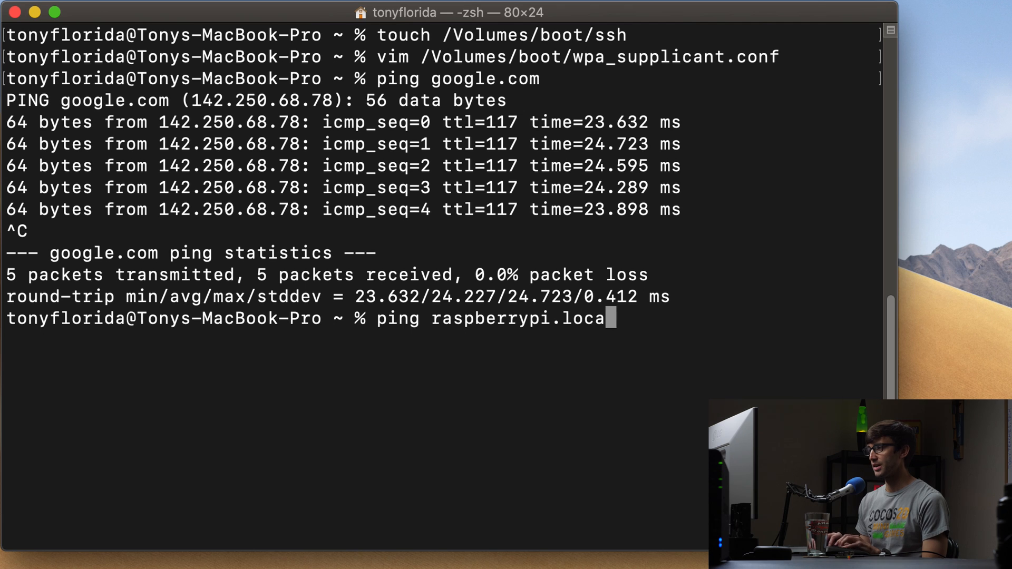
pyautogui.write('l')
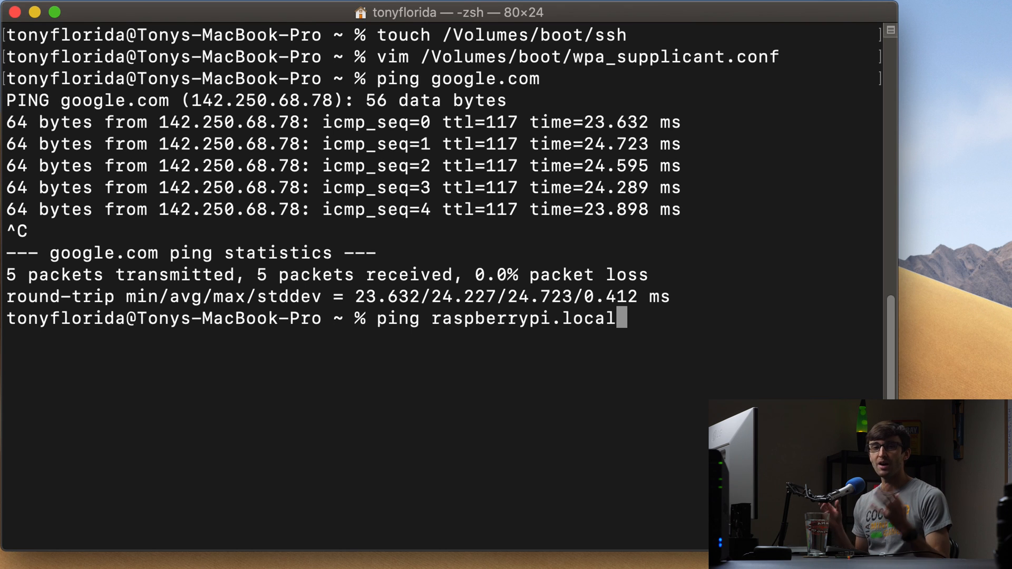
pyautogui.moveTo(479, 329)
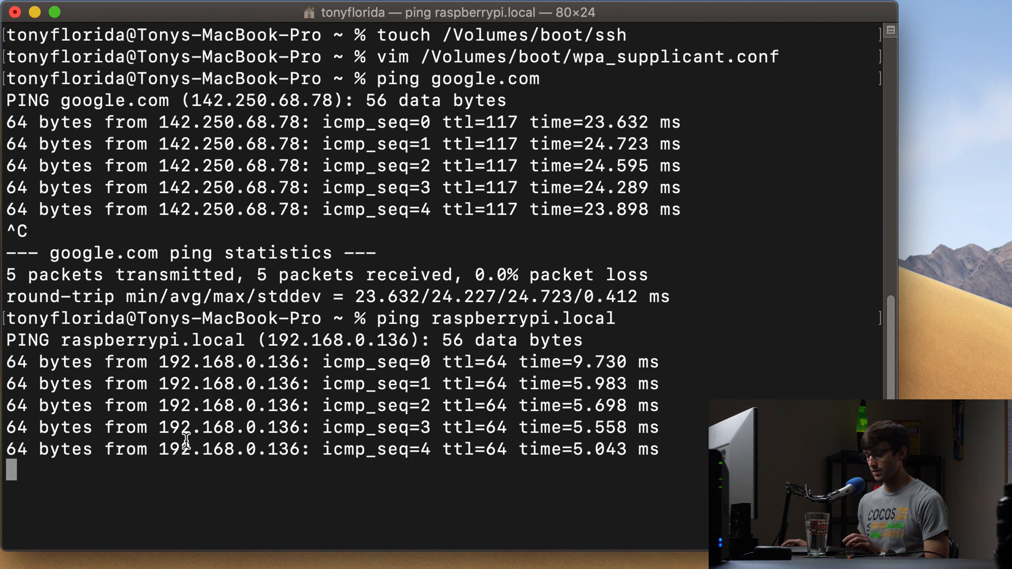
pyautogui.press('ctrl+c')
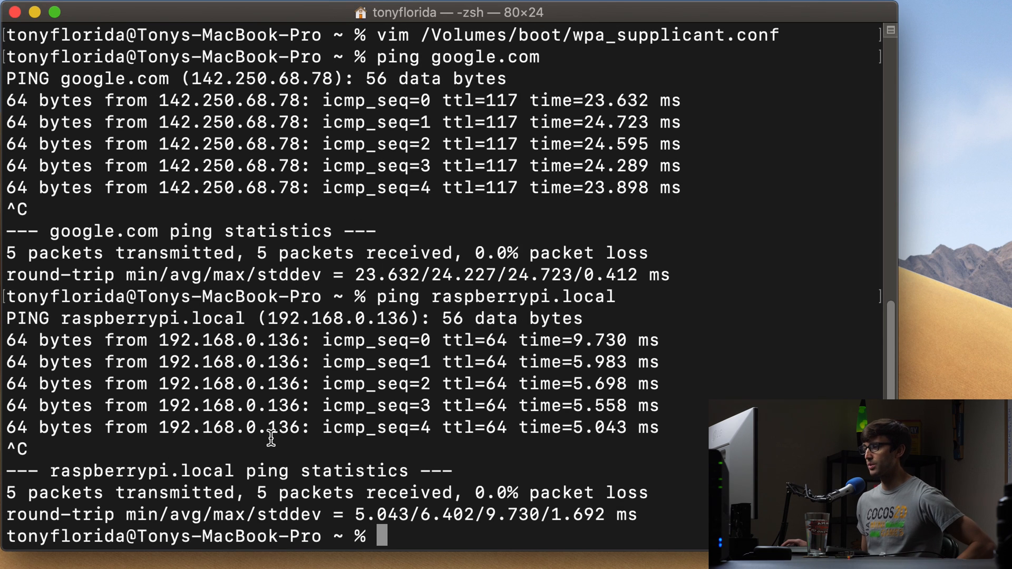
pyautogui.moveTo(453, 405)
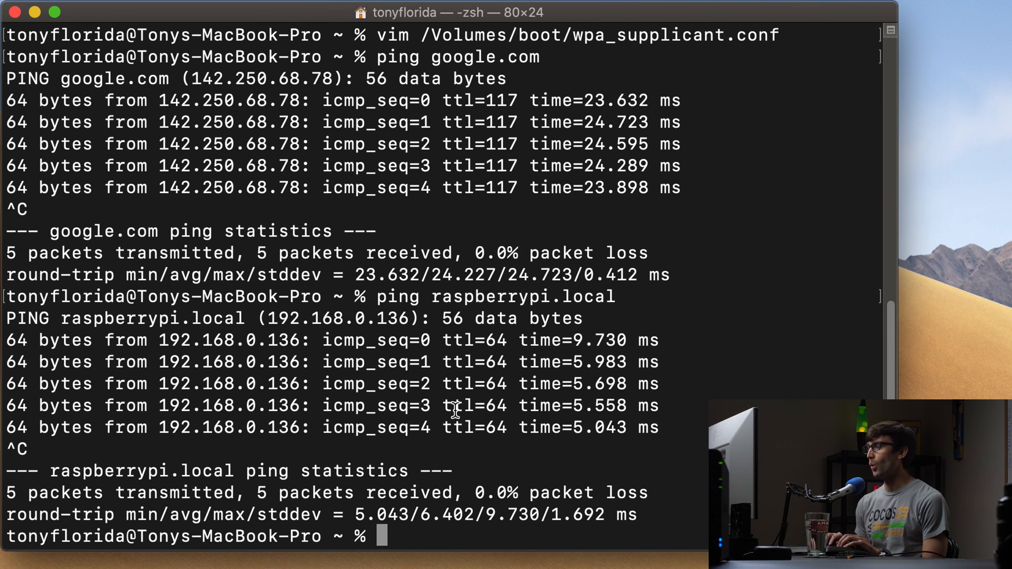
pyautogui.moveTo(277, 389)
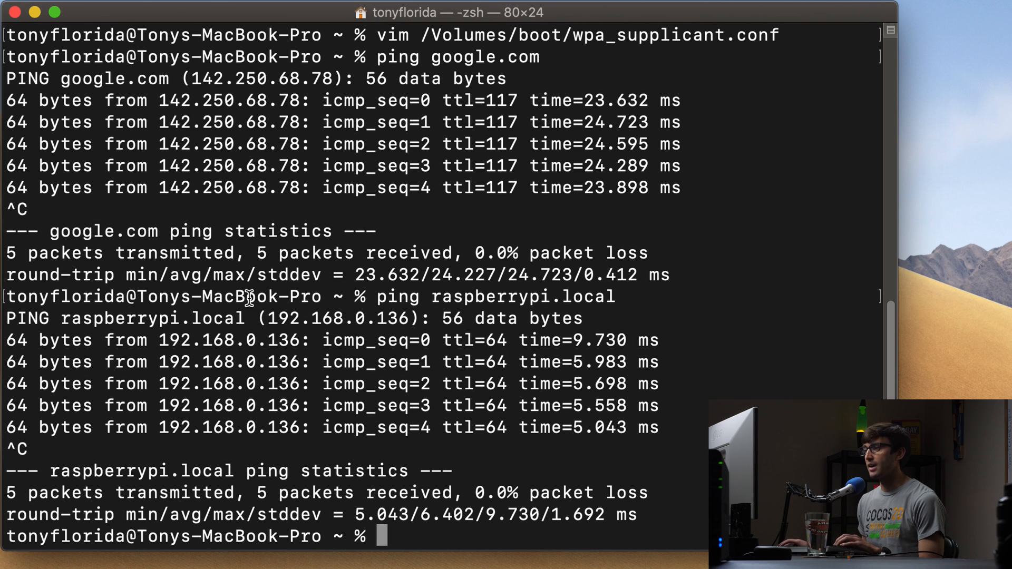
pyautogui.write('s')
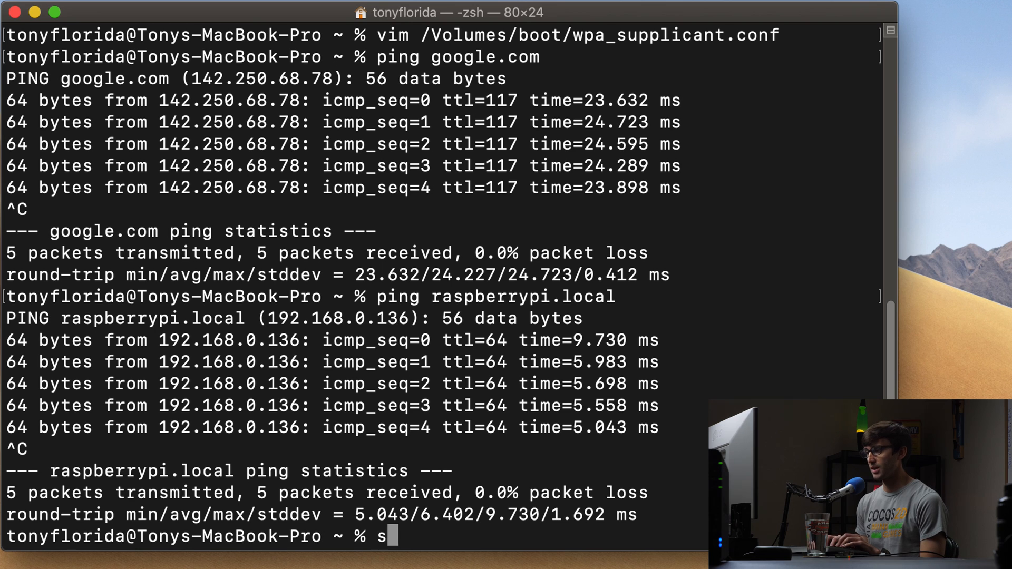
pyautogui.write('sh')
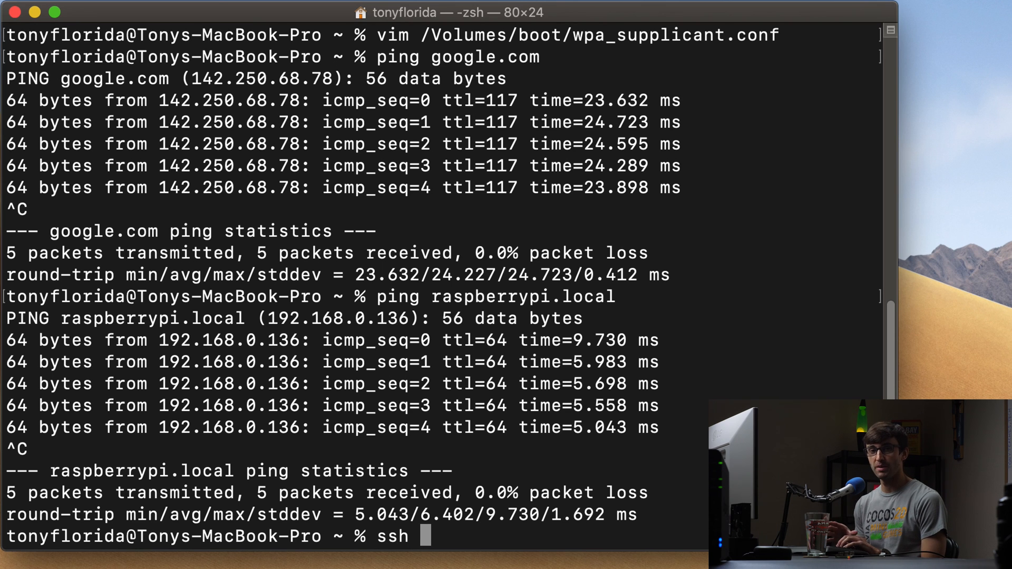
pyautogui.write('pi')
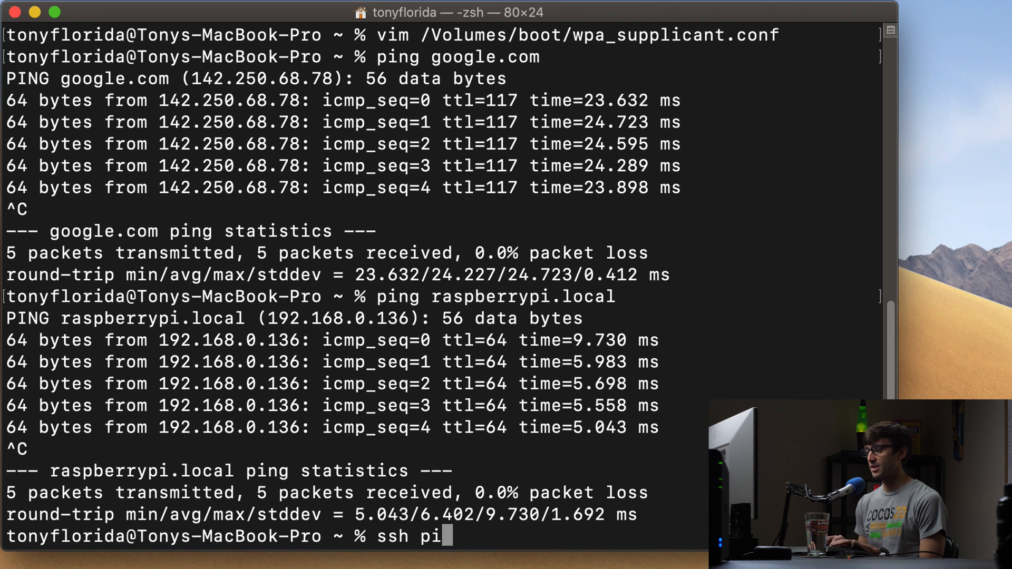
pyautogui.write('@')
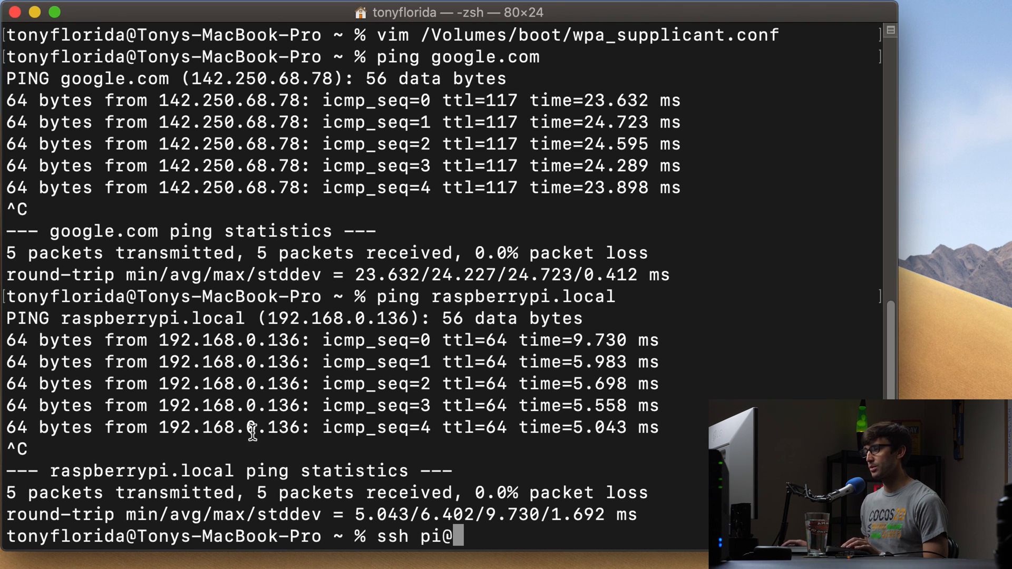
pyautogui.write('192.168.0.136')
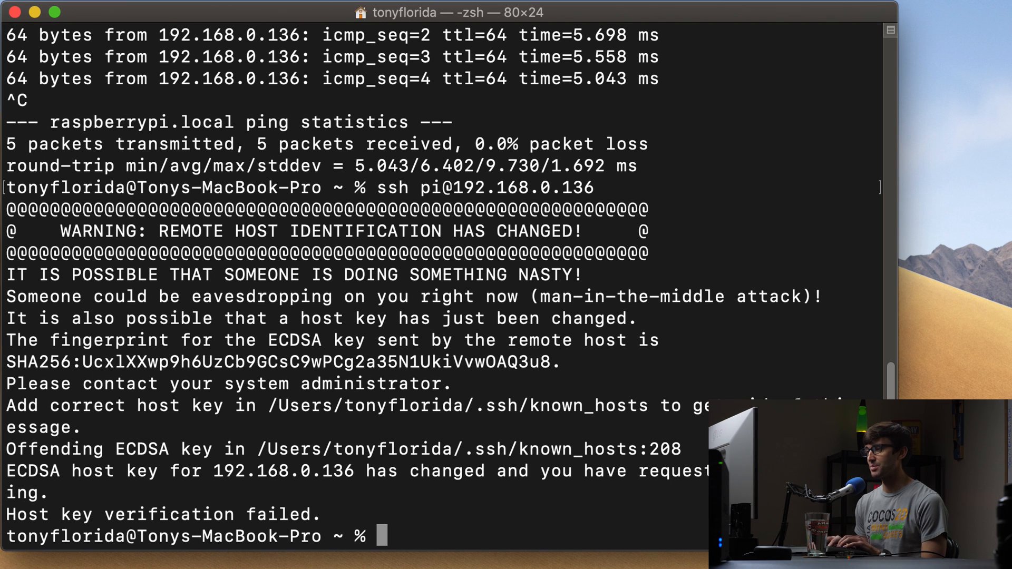
pyautogui.write('ssh pi@192.168.0.136')
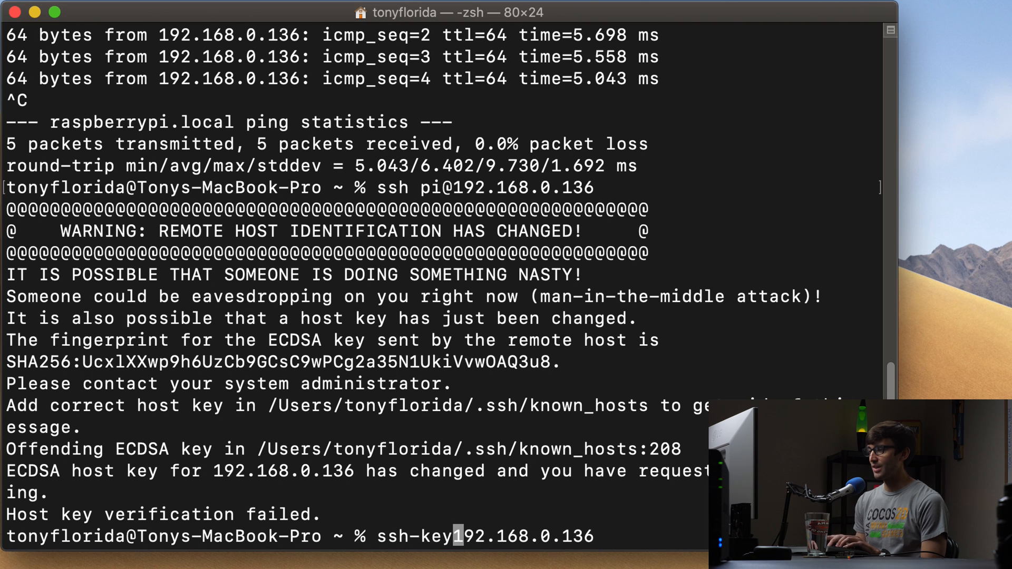
pyautogui.write('gen -R')
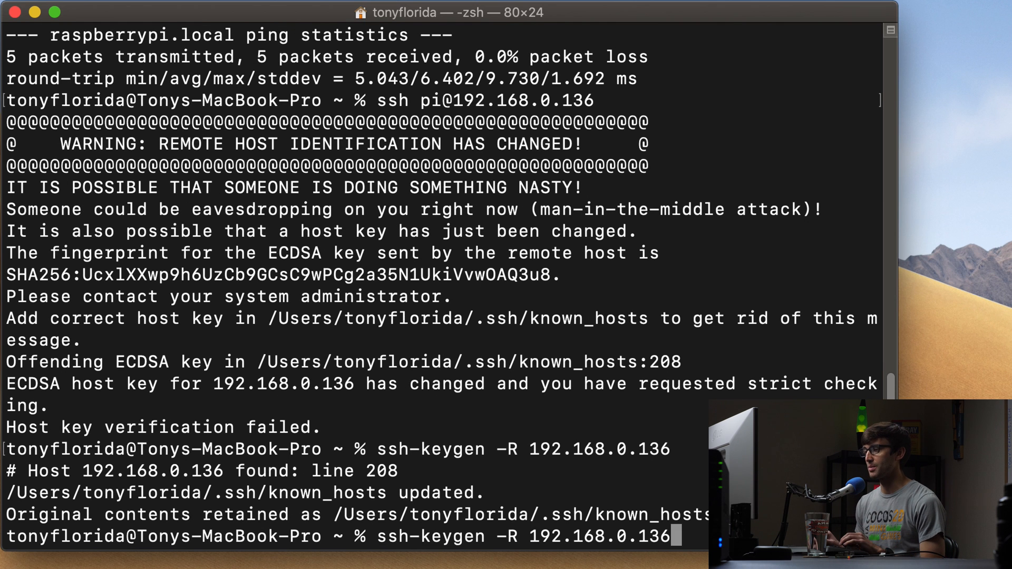
pyautogui.write('ssh pi@192.168.0.136')
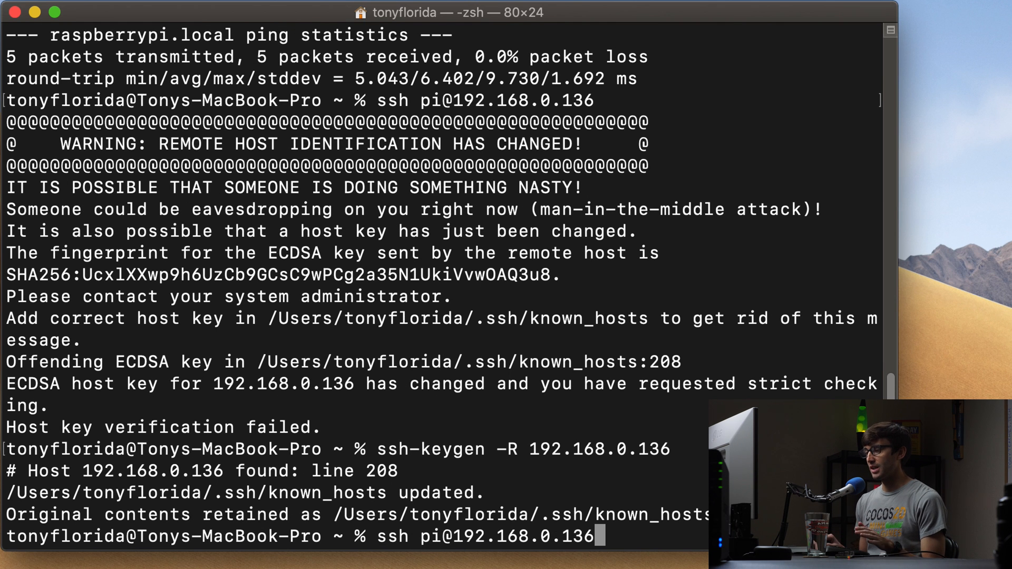
pyautogui.press('Return')
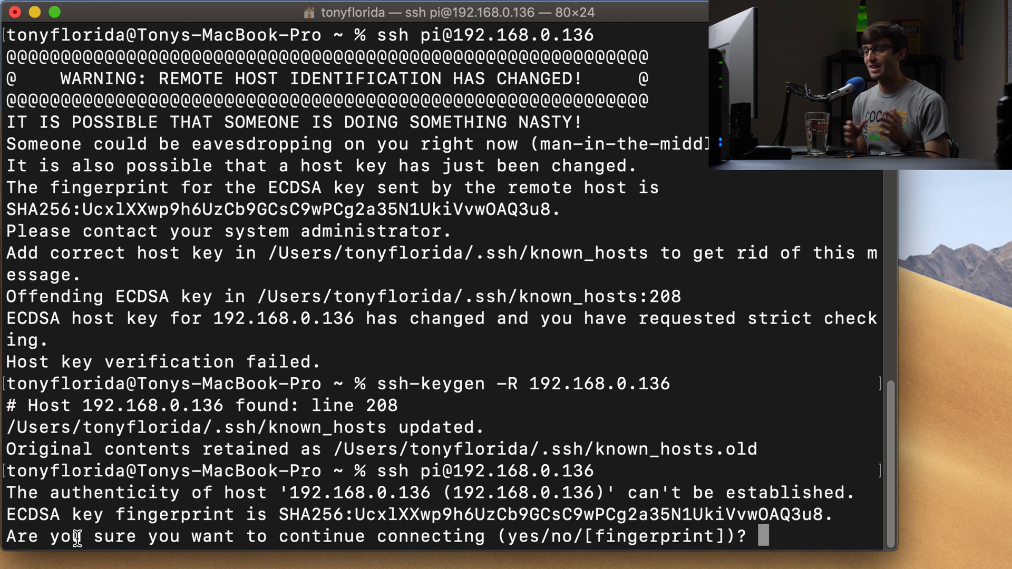
# Answer yes to the host authenticity prompt and log in as pi
pyautogui.write('yes')
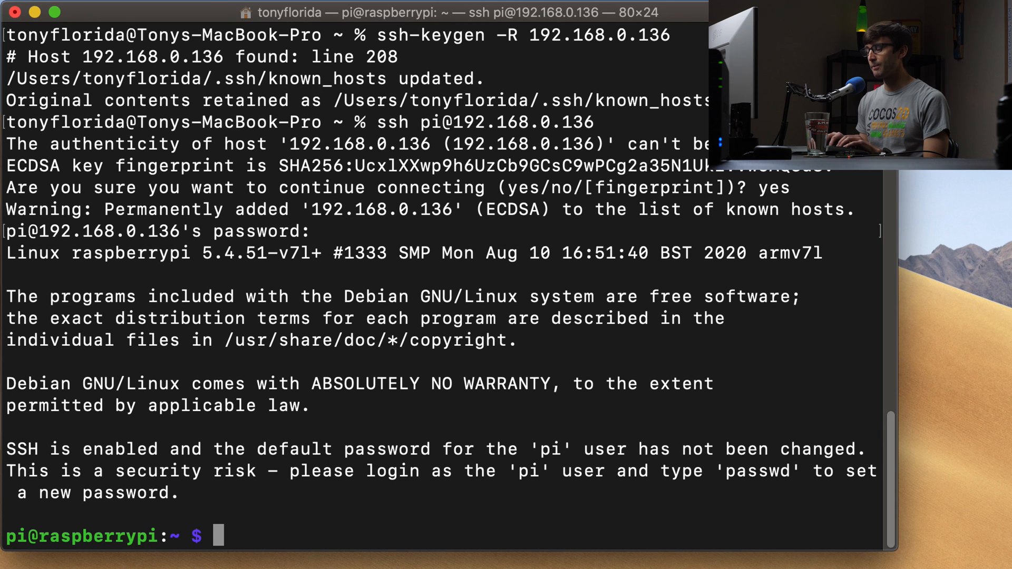
# Run uname -a to show the Pi's kernel details, then exit the SSH session
pyautogui.write('uname -')
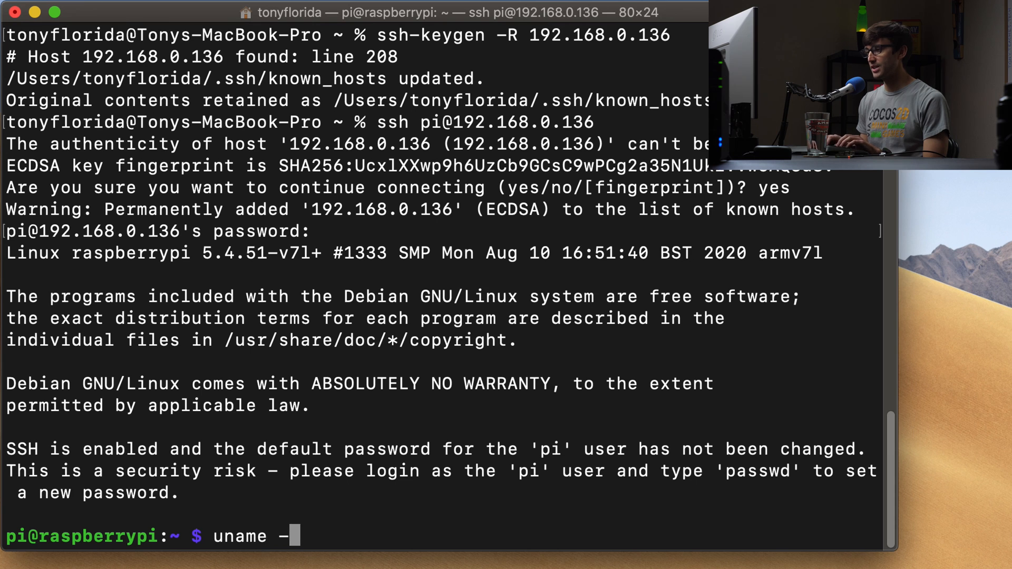
pyautogui.press('Enter')
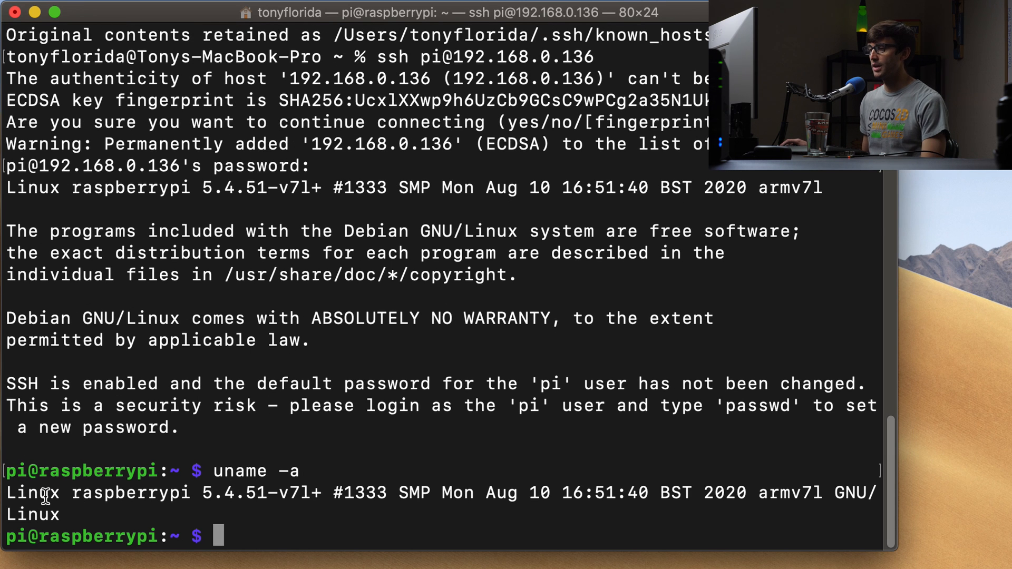
pyautogui.moveTo(7, 492); pyautogui.dragTo(190, 492)
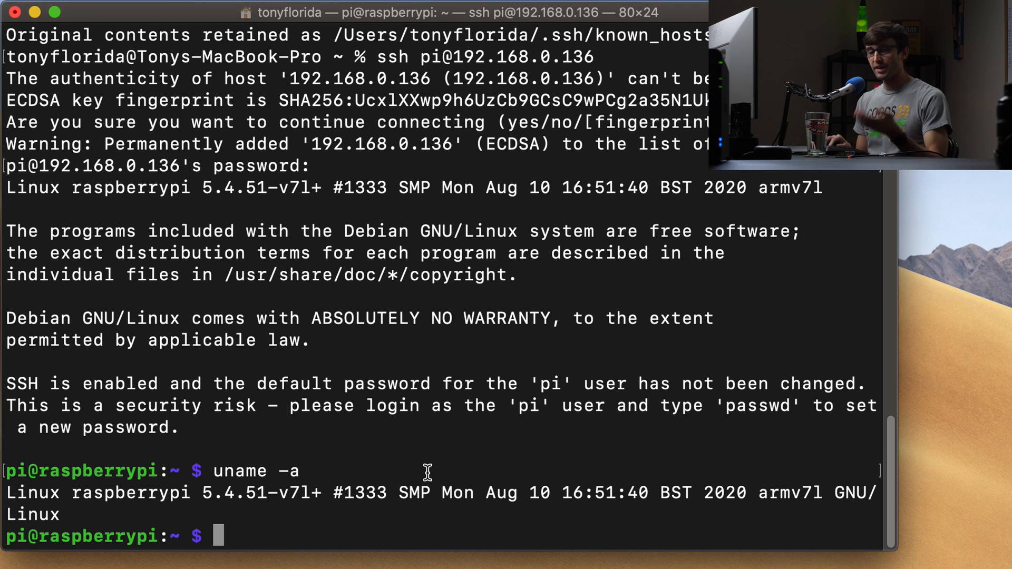
pyautogui.write('exit')
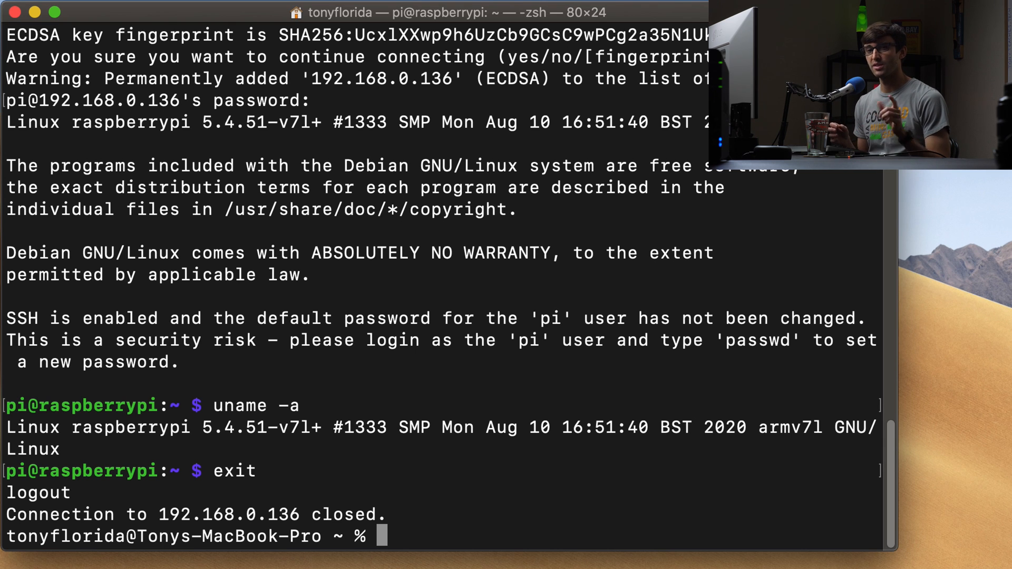
# Start editing /etc/hosts with sudo vim
pyautogui.write('v')
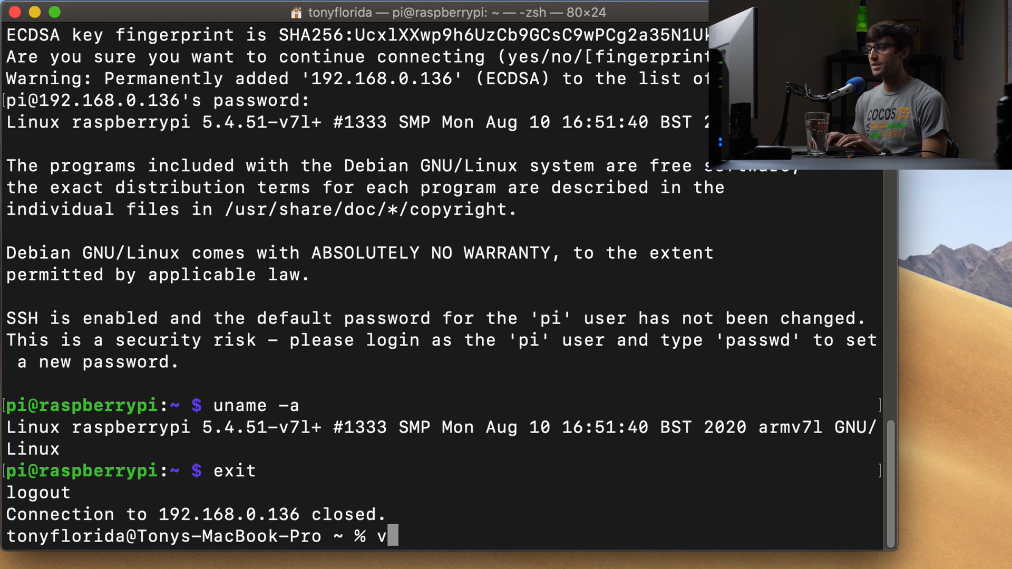
pyautogui.write('sudo')
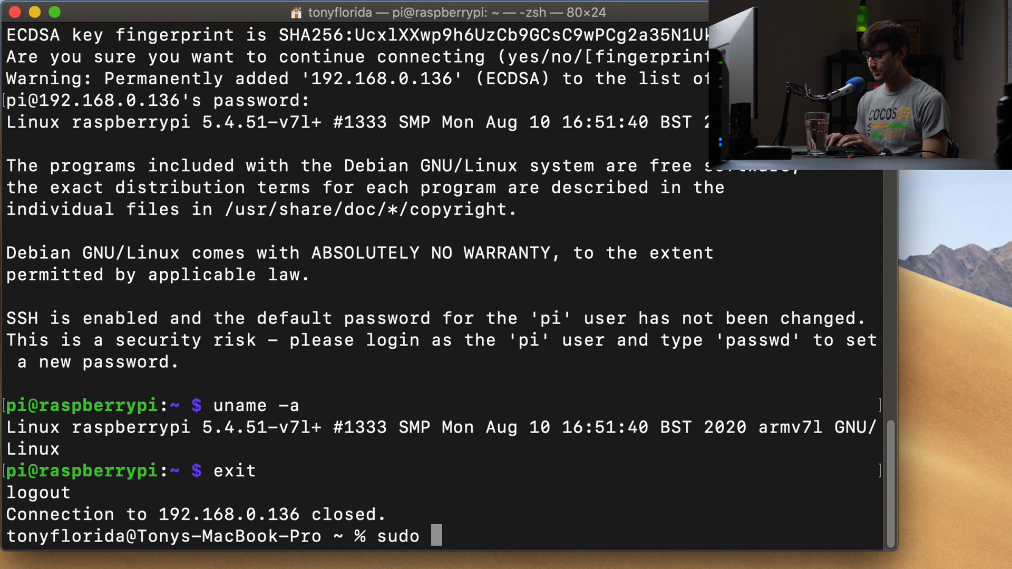
pyautogui.write('vim /et')
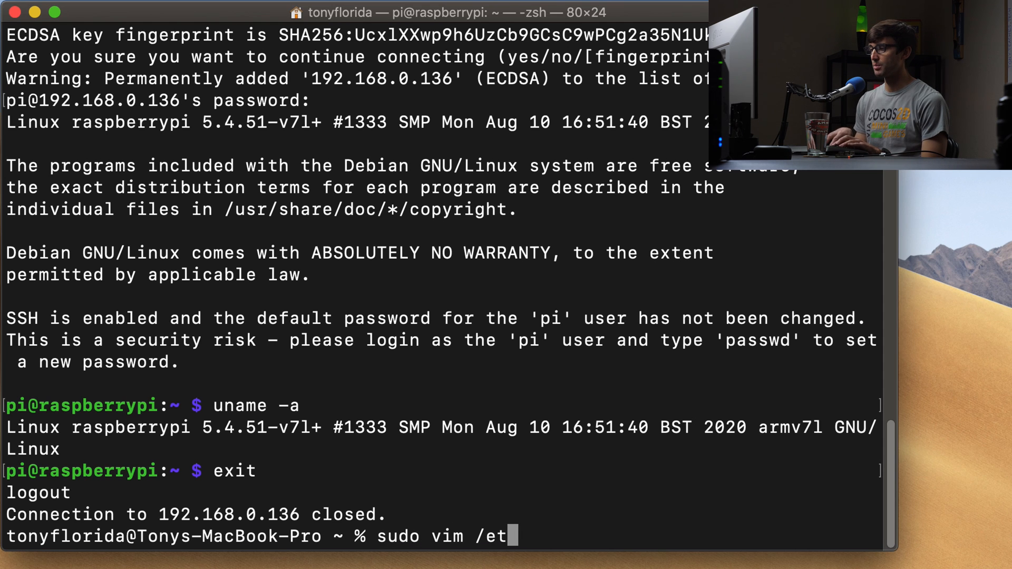
pyautogui.write('c/hots')
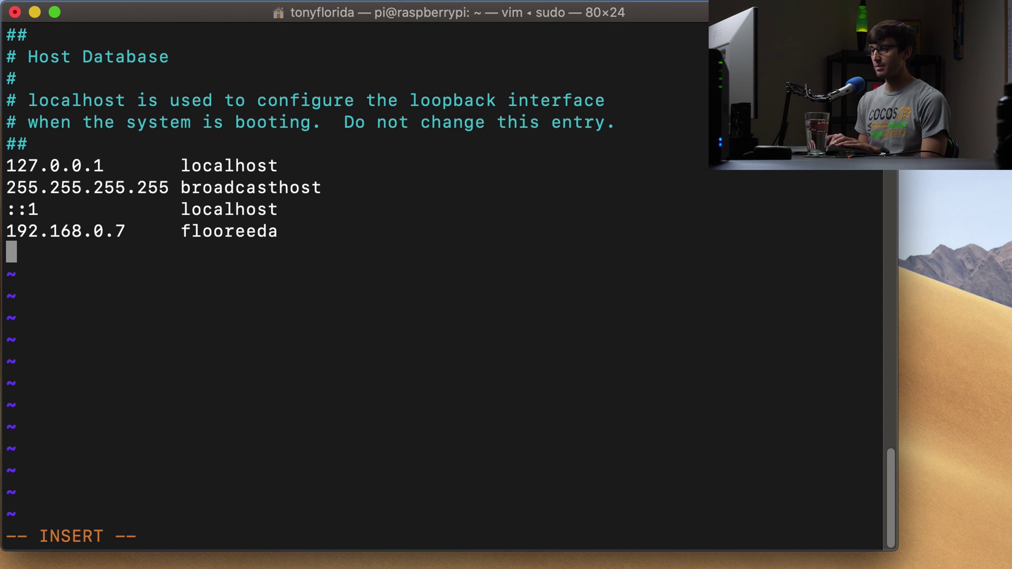
# Add a hosts line mapping 192.168.0.136 to raspberry and save the file
pyautogui.write('19')
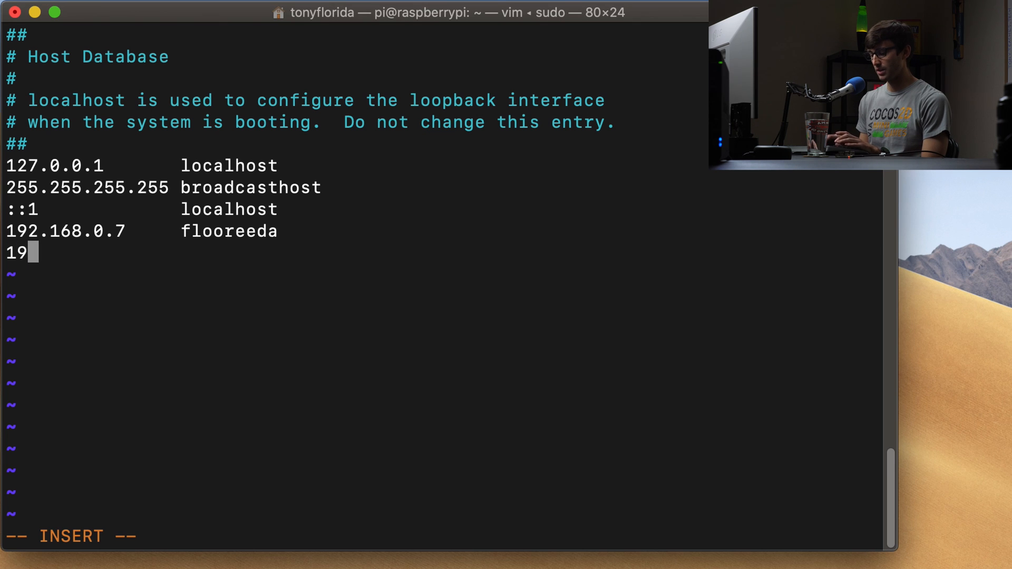
pyautogui.write('2.168.0.13')
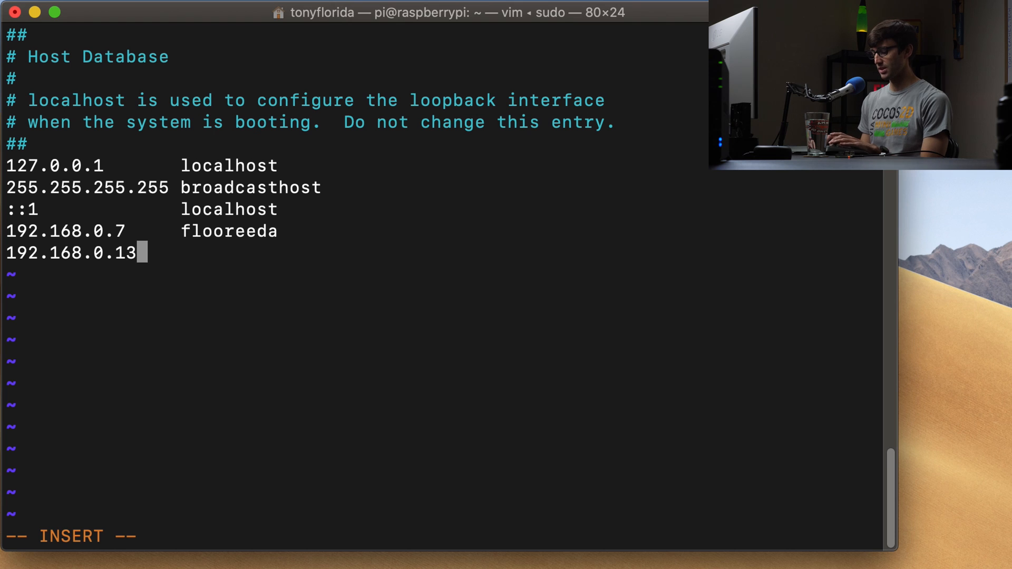
pyautogui.write('6')
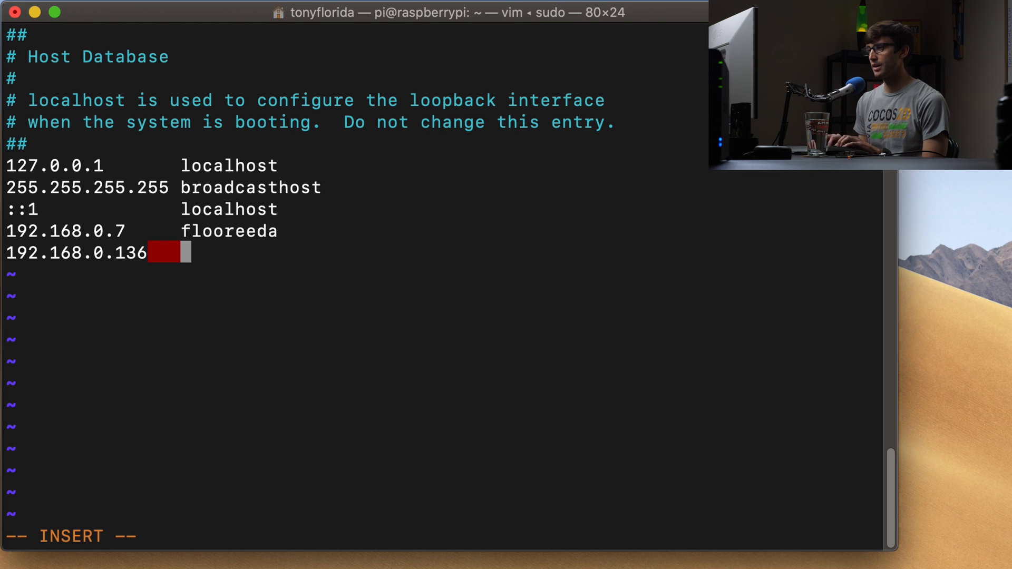
pyautogui.write('raspber')
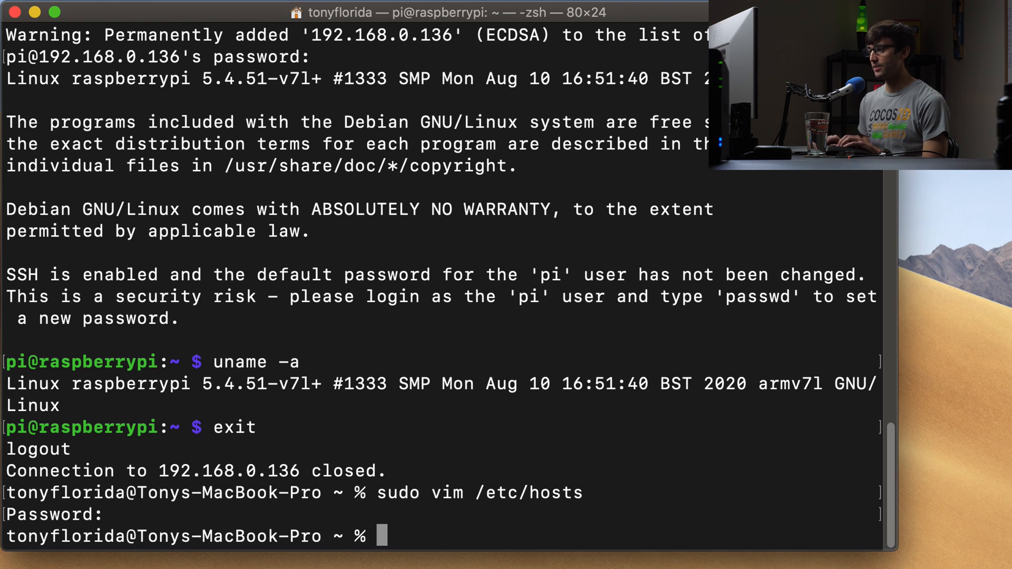
# Connect with ssh pi@raspberry and answer yes to trust its host key
pyautogui.write('ssh')
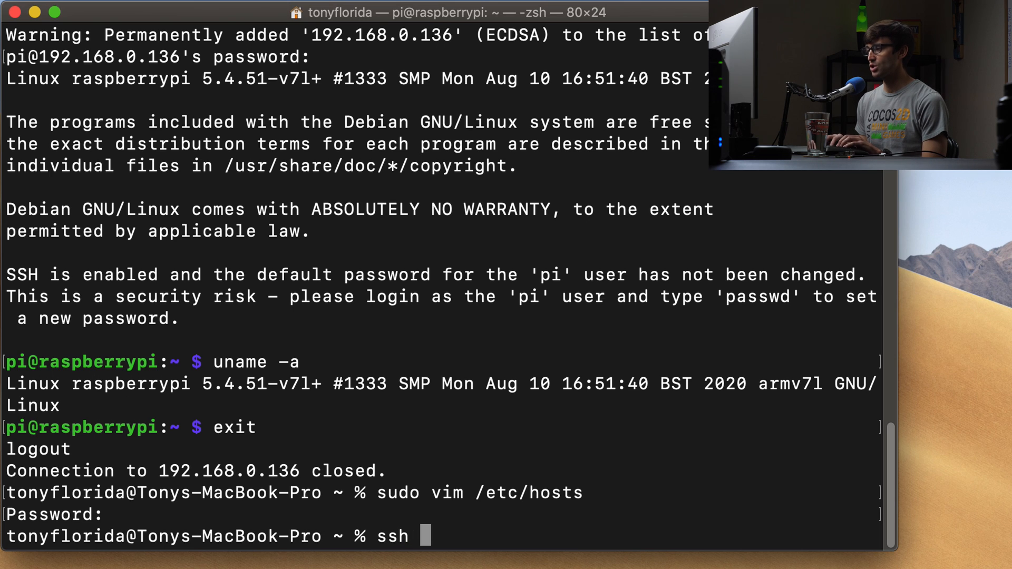
pyautogui.write('pi@r')
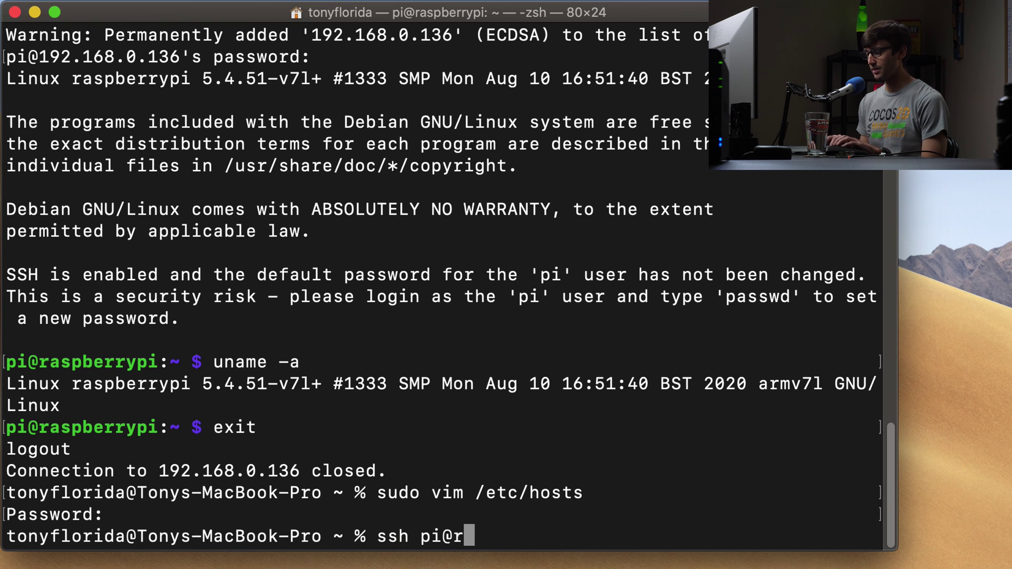
pyautogui.write('aspberry')
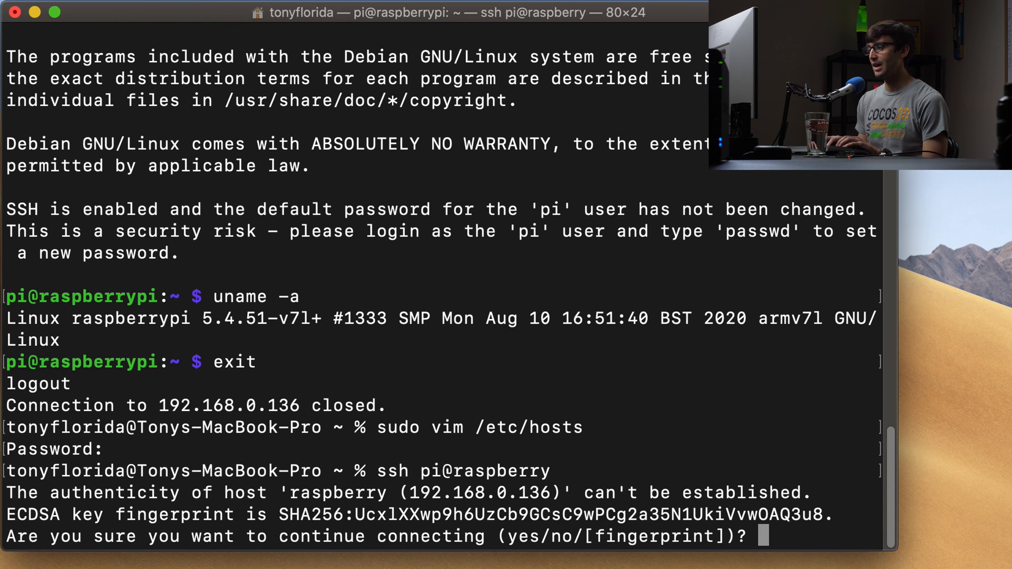
pyautogui.write('ye')
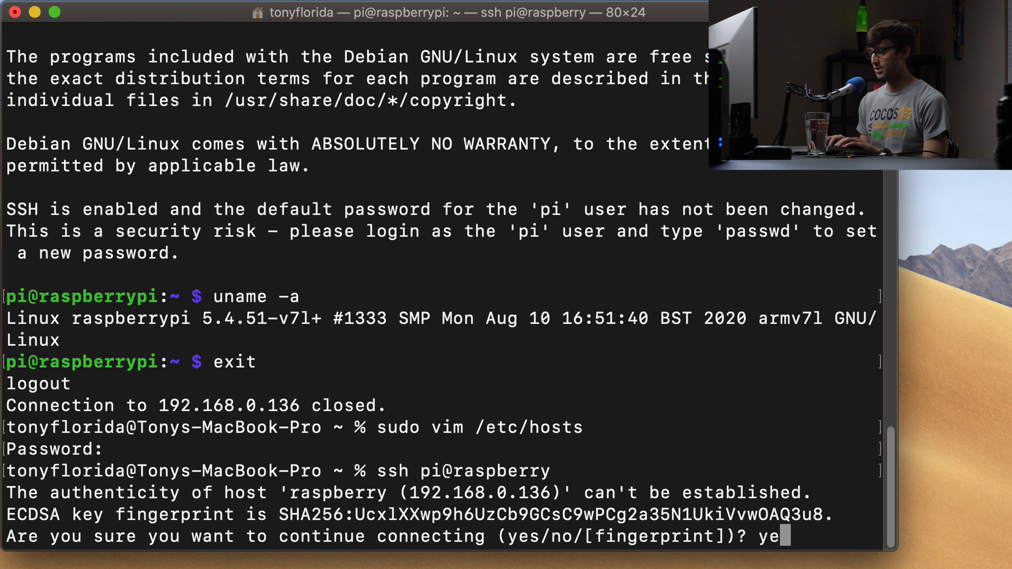
pyautogui.write('s')
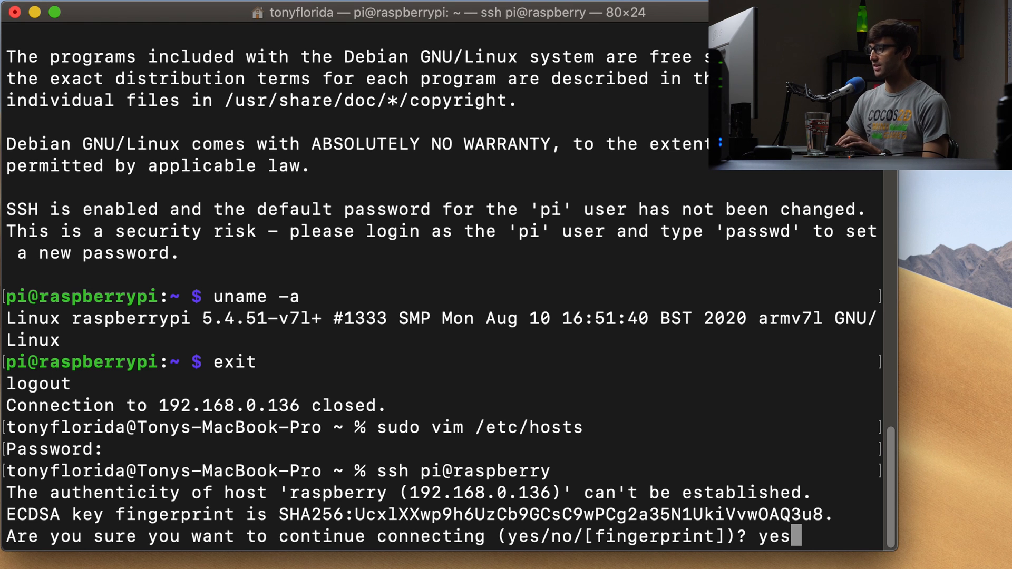
pyautogui.press('Return')
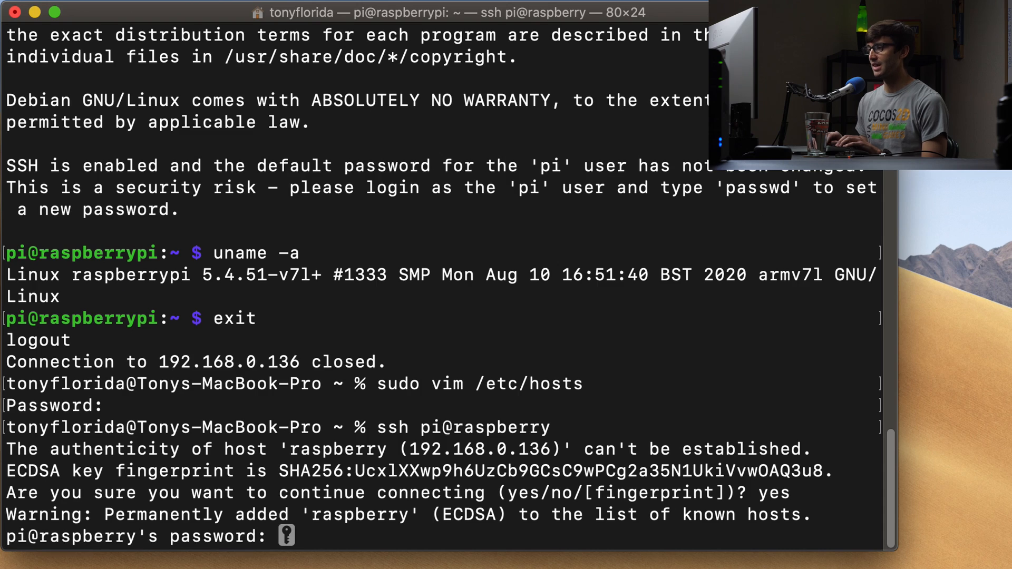